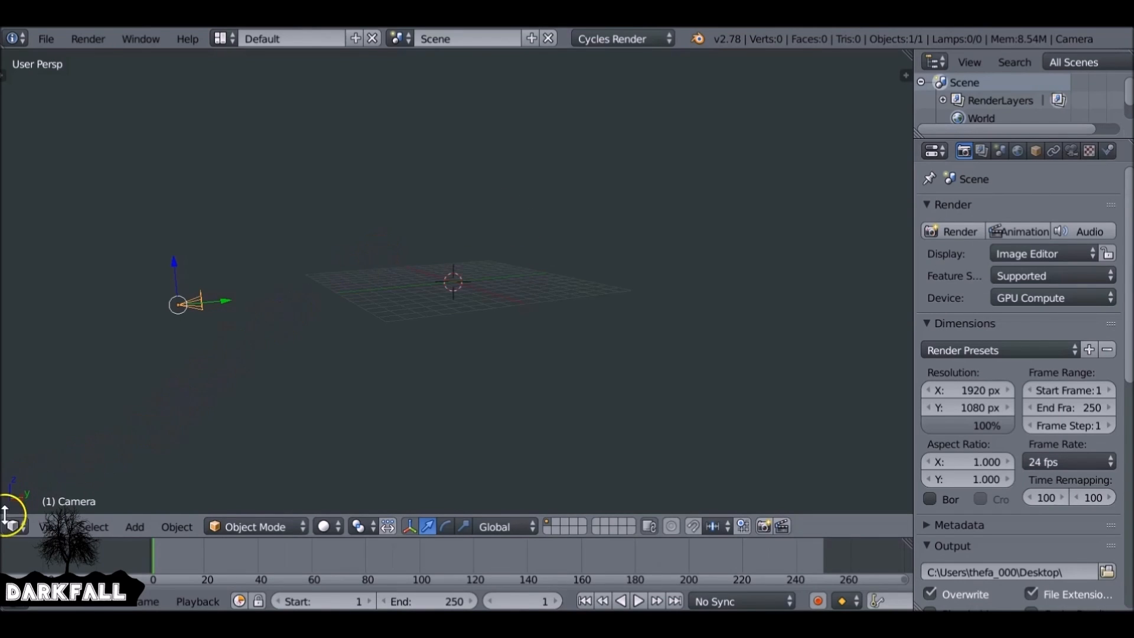
- Switch the main area to the Compositing node editor with nodes and backdrop enabled
click(10, 525)
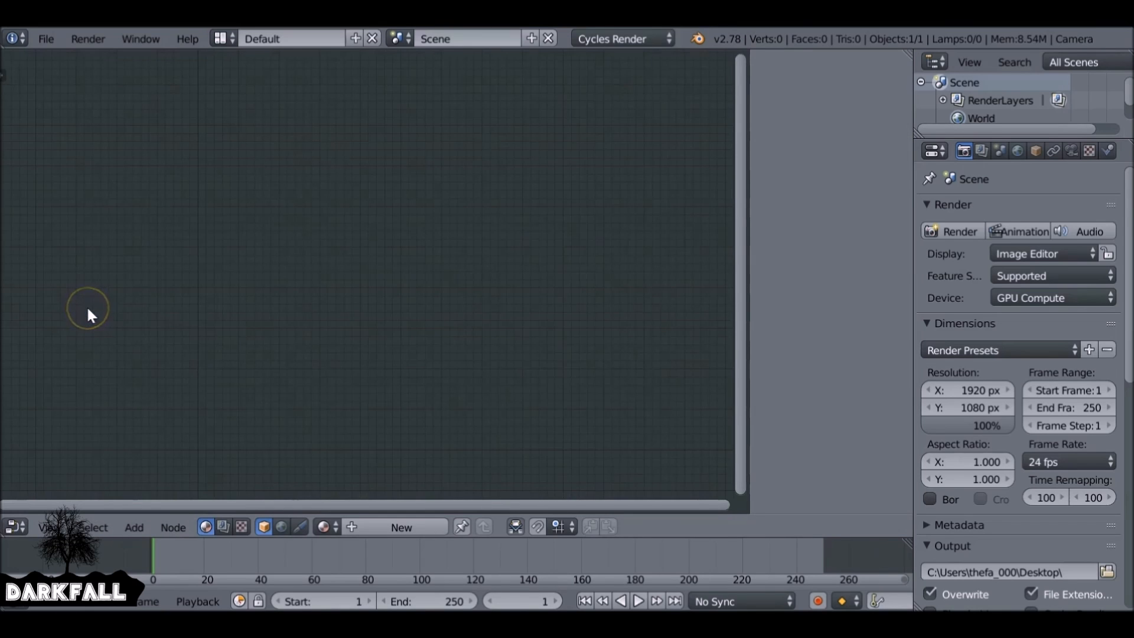
click(225, 526)
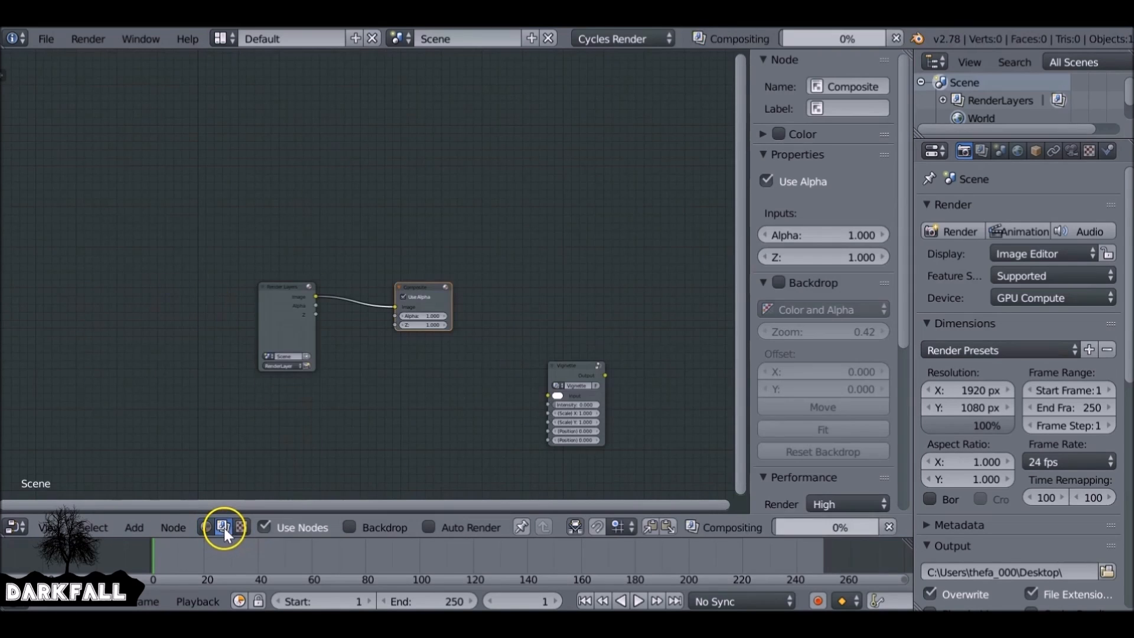
click(349, 526)
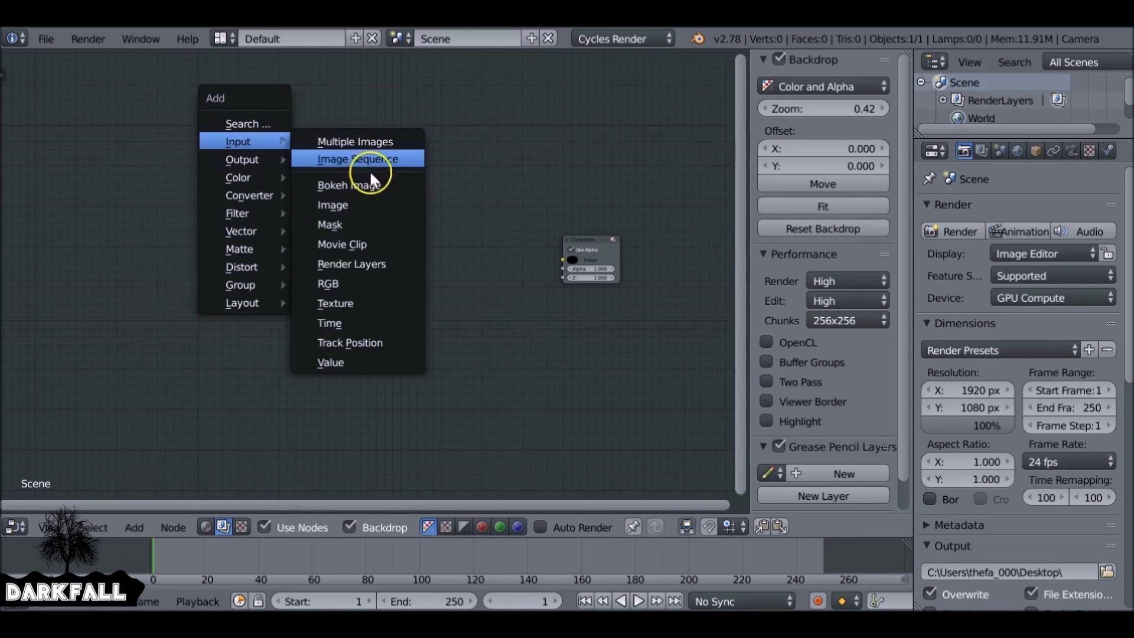
- Add a Movie Clip node loaded with the face footage and move the Viewer node aside
click(341, 244)
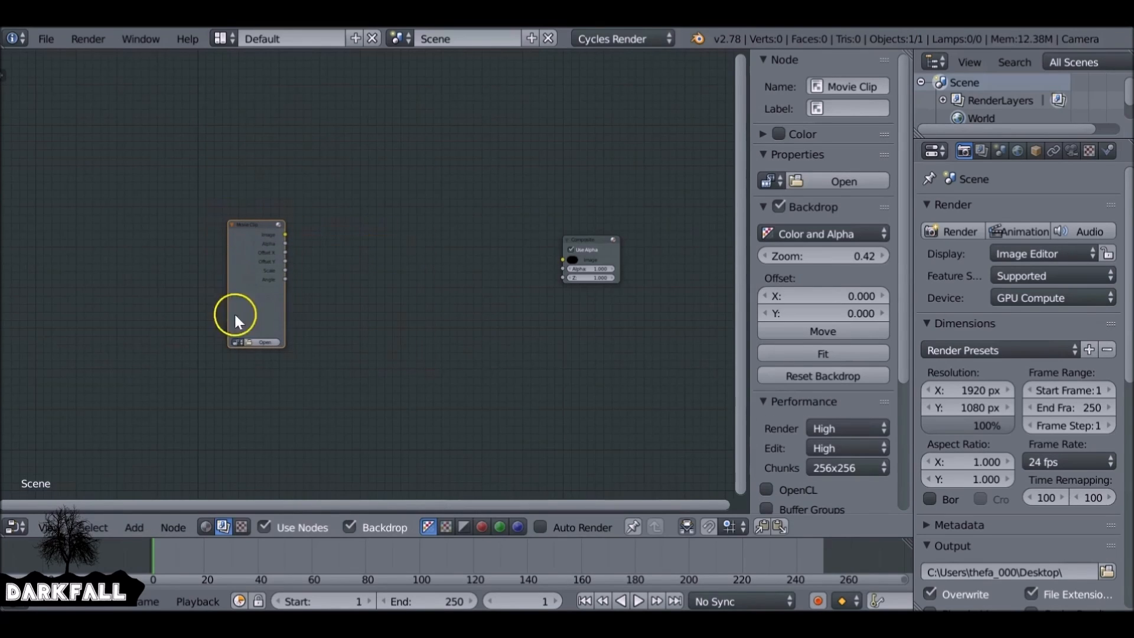
click(842, 181)
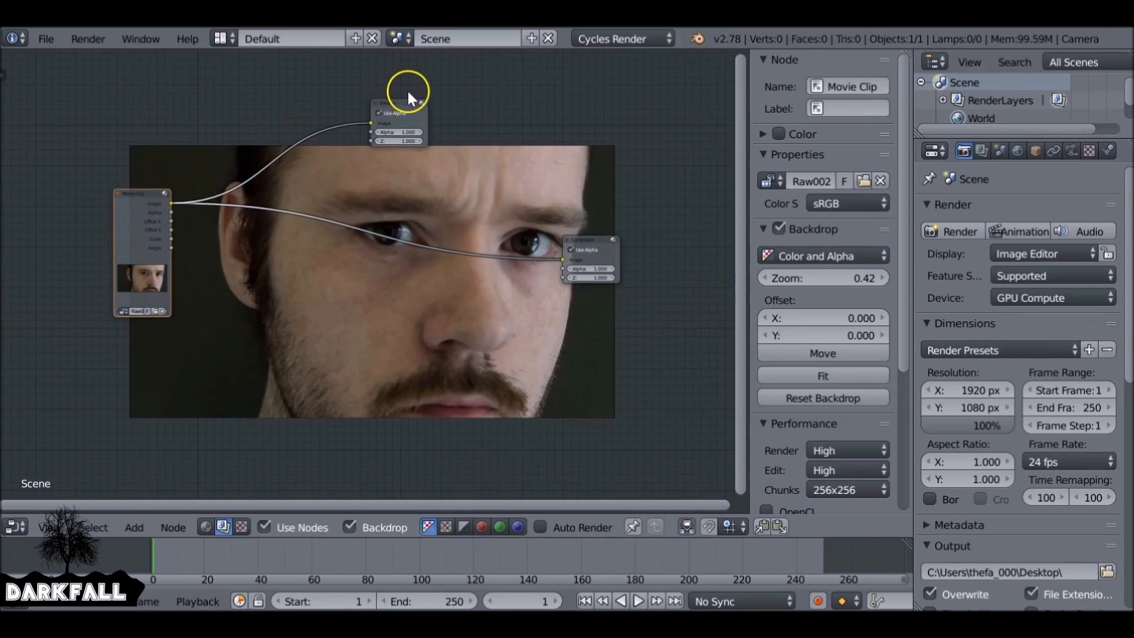
drag(408, 96, 133, 139)
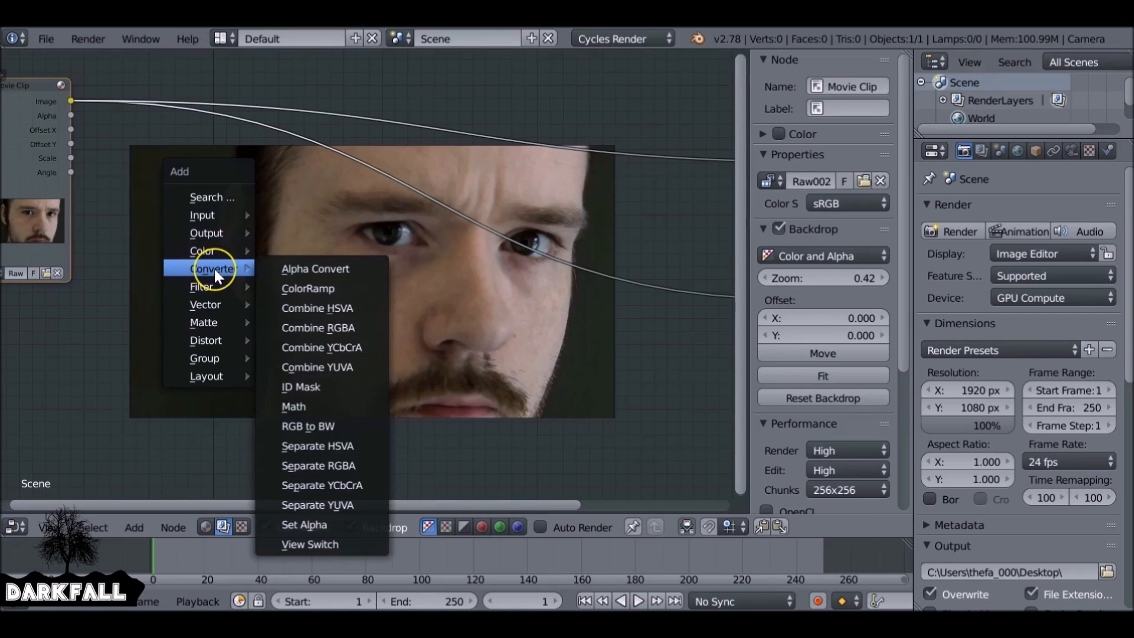
mouse_move(340, 425)
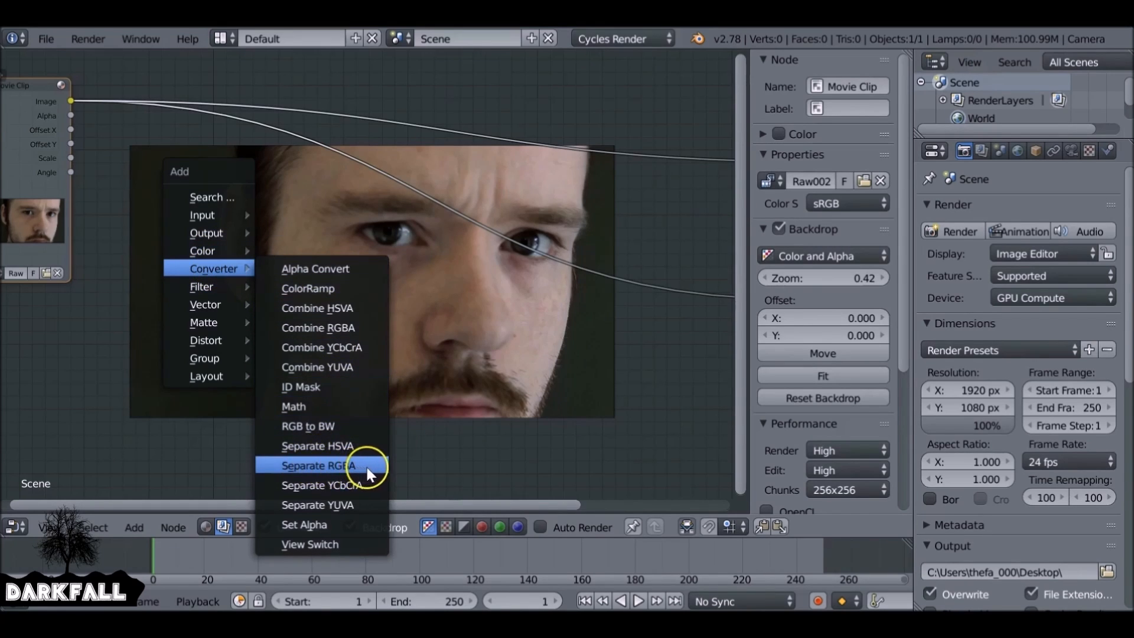
- Add Separate RGBA and Combine RGBA nodes, linking the clip's R, G and B channels through them
click(318, 465)
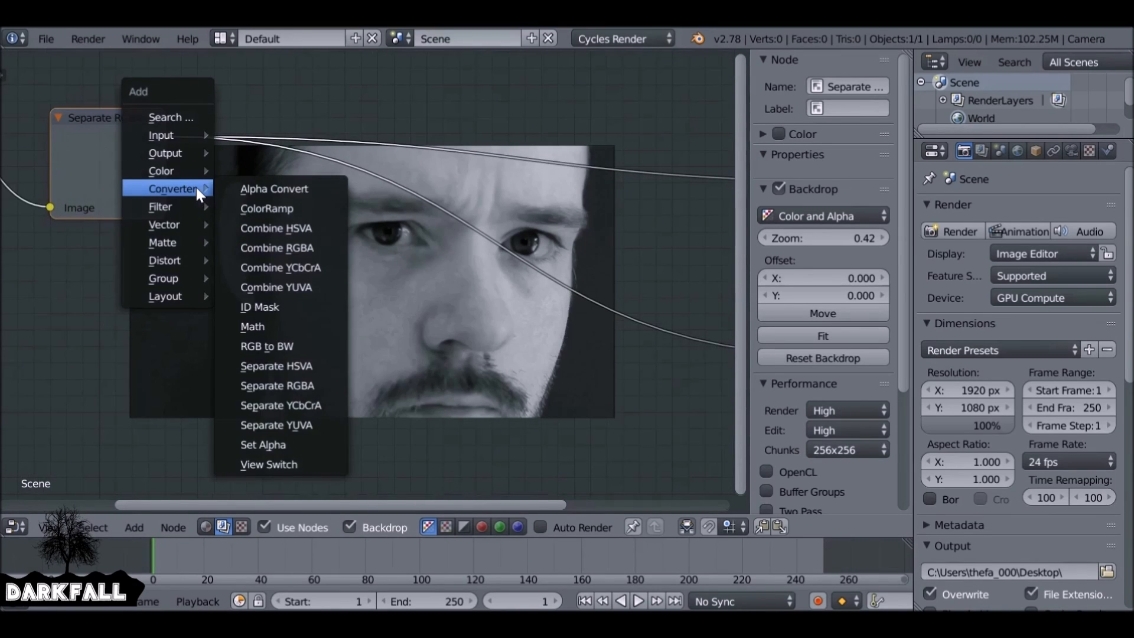
mouse_move(332, 228)
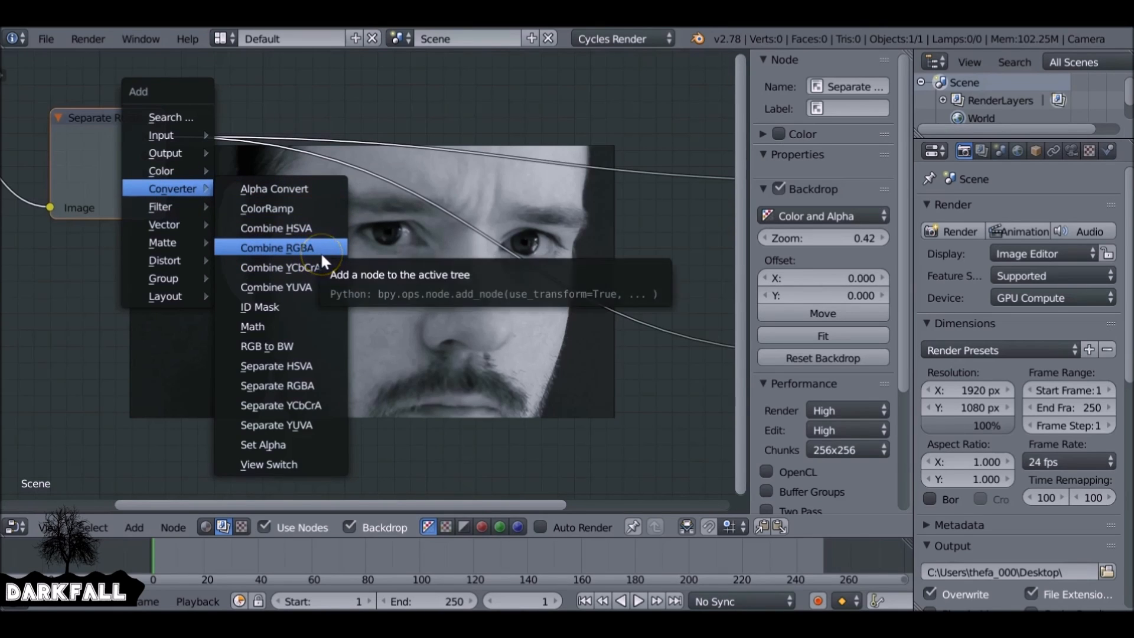
click(275, 247)
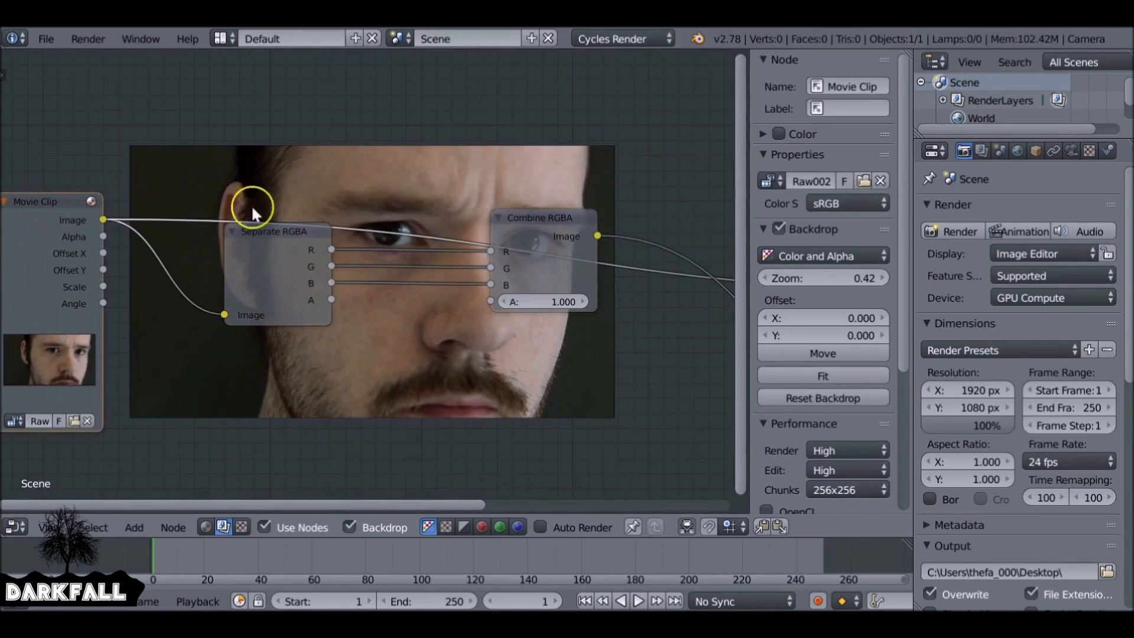
click(538, 216)
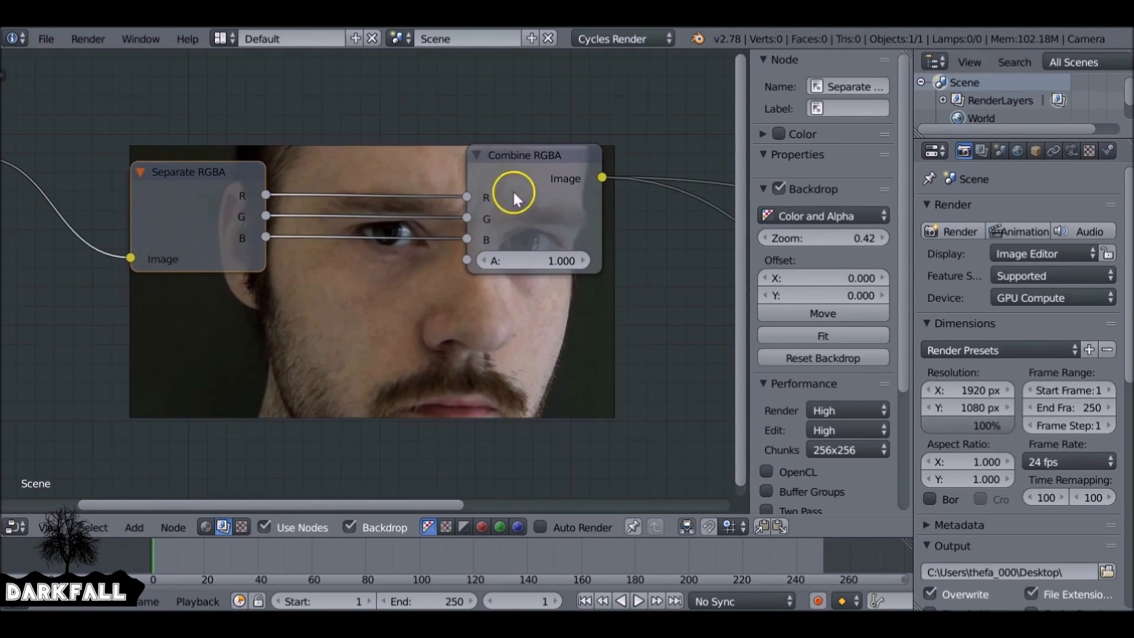
click(525, 154)
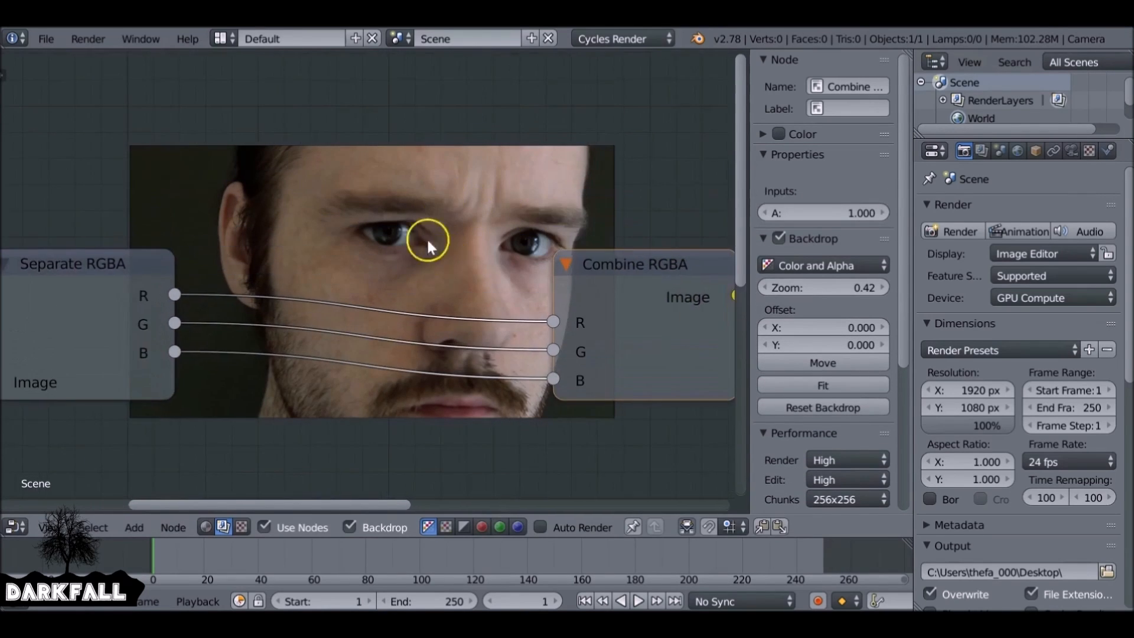
mouse_move(538, 408)
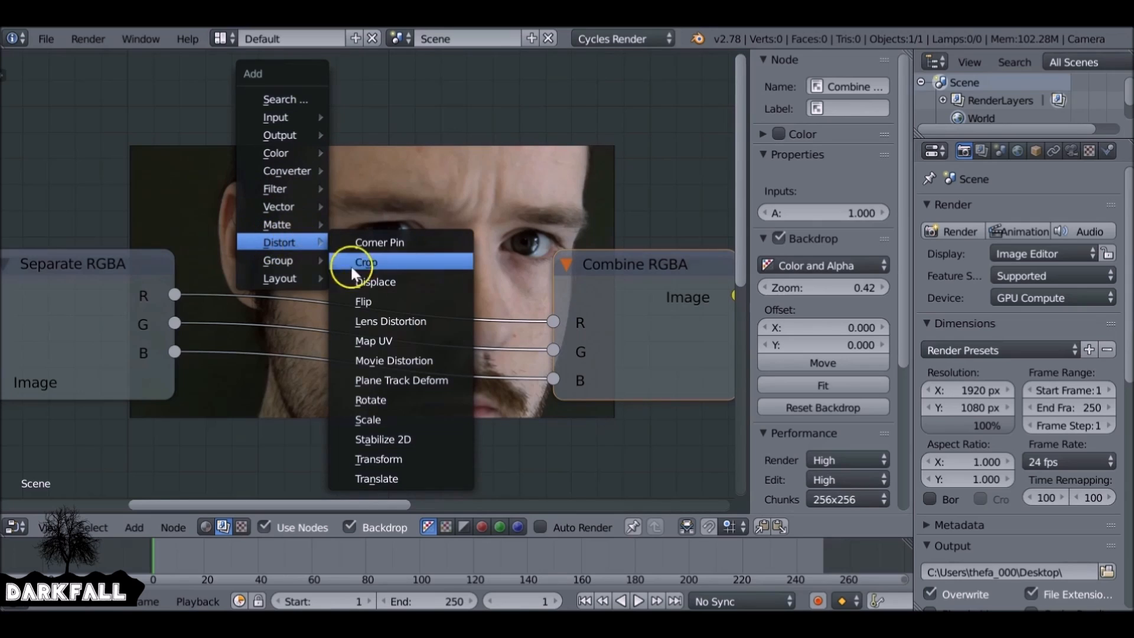
mouse_move(400, 478)
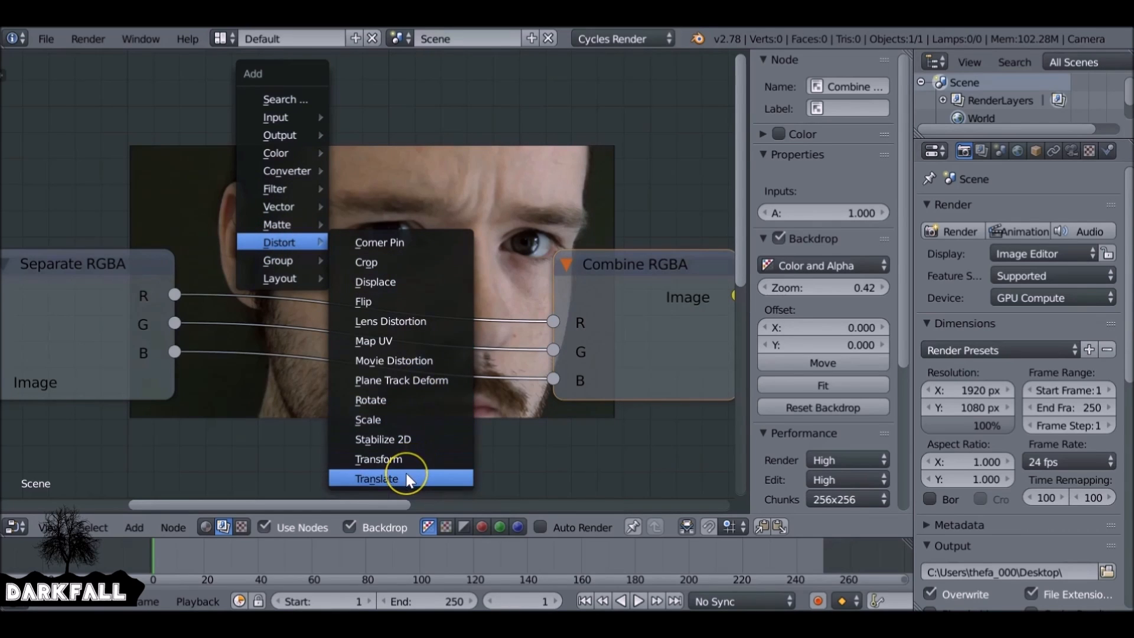
- Insert a Translate node on the red channel link with X set to 63.6
click(376, 477)
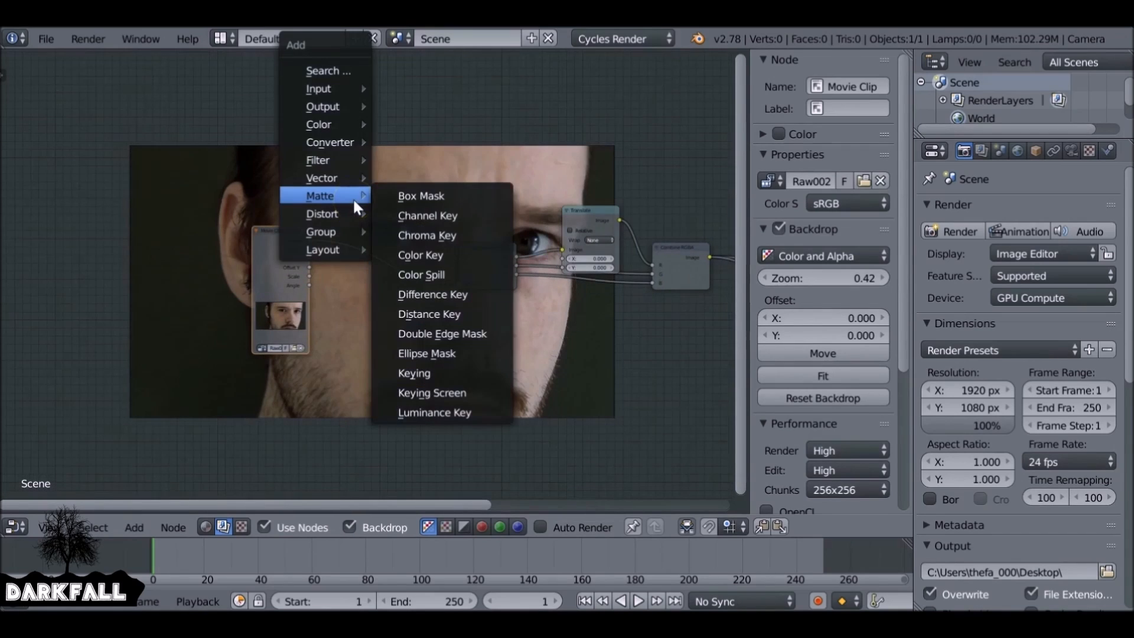
mouse_move(322, 213)
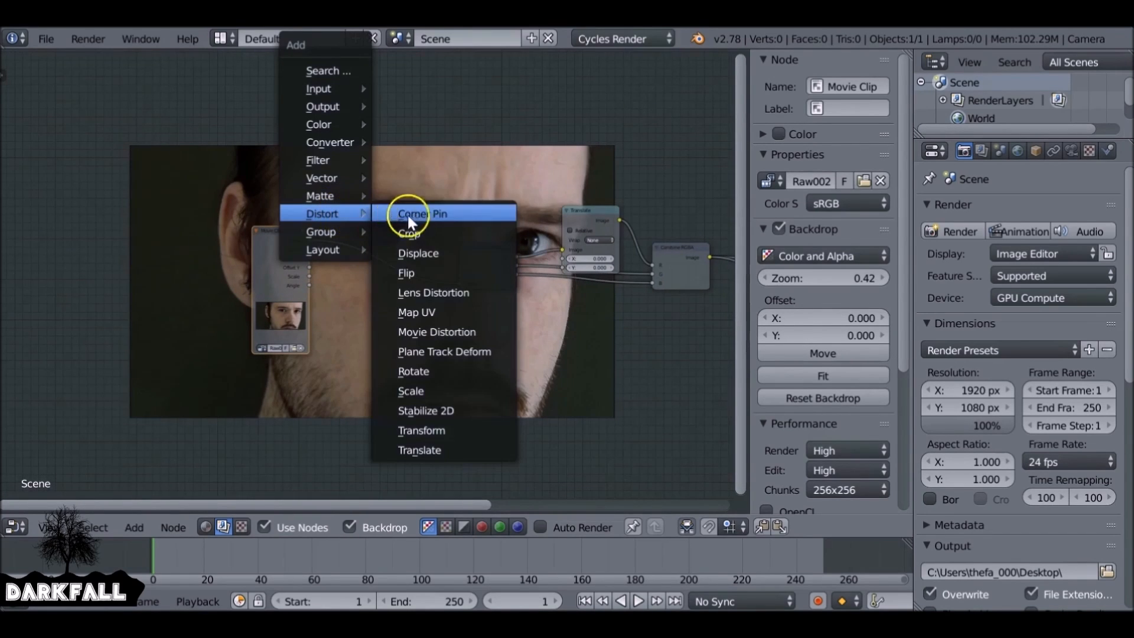
click(432, 292)
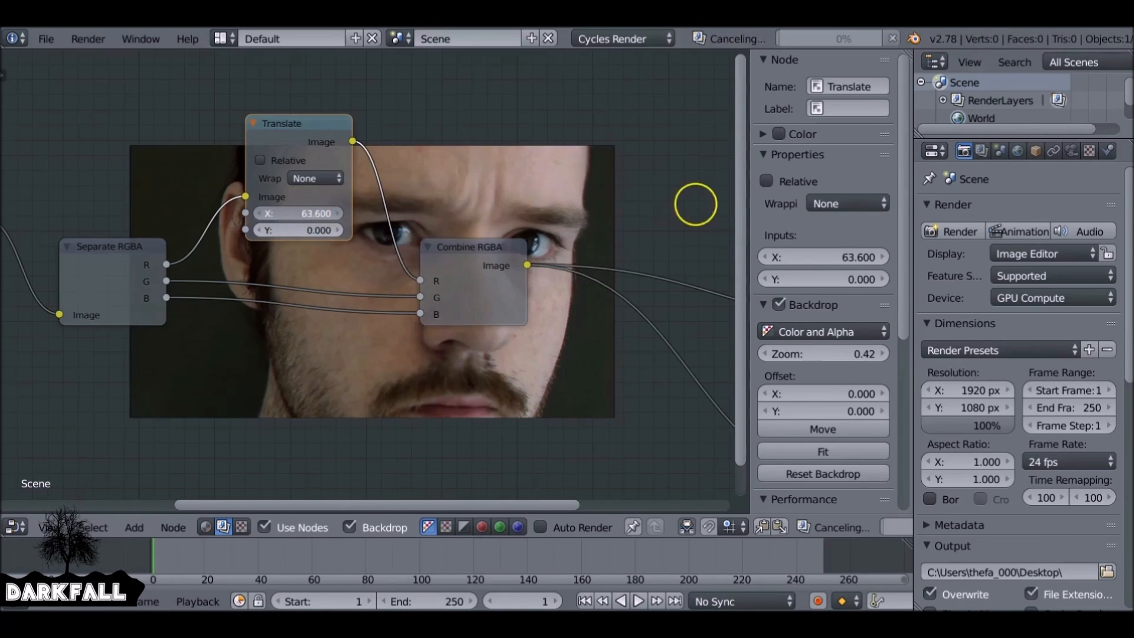
- Retune the red Translate to X 34, Y 11.2 and add a green Translate at X -3.8, Y 14.8
drag(316, 212, 303, 213)
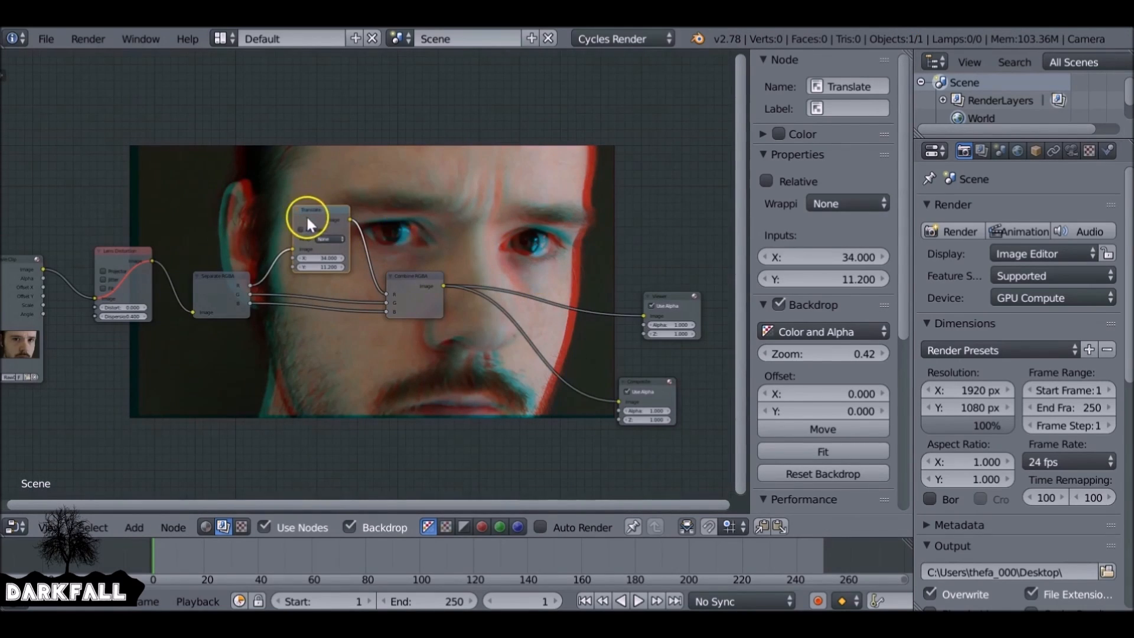
click(123, 251)
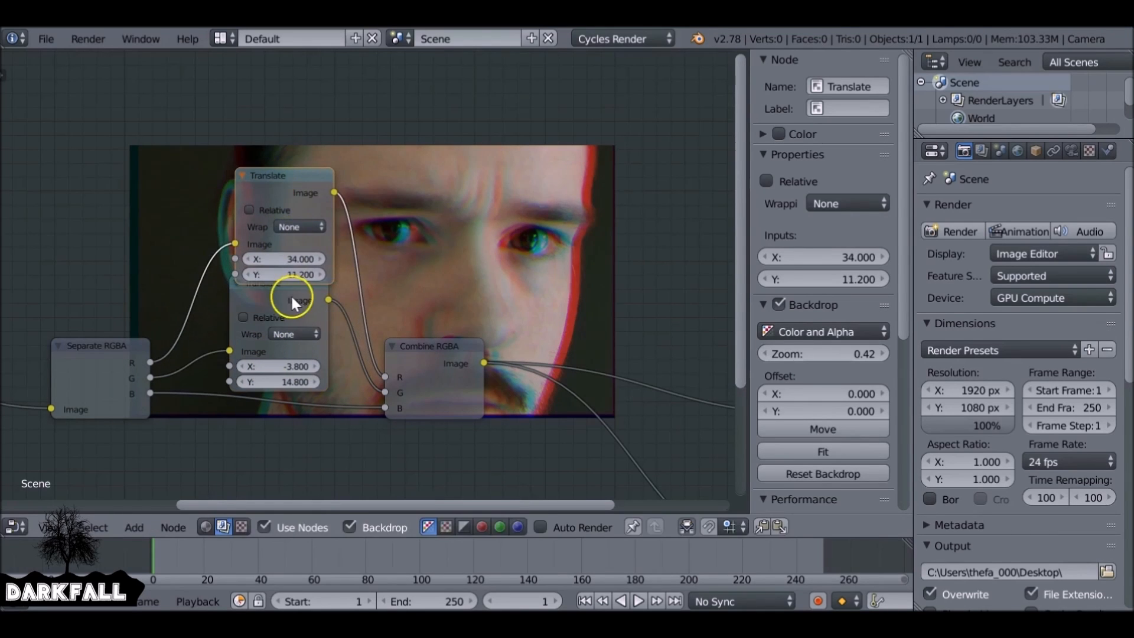
click(274, 301)
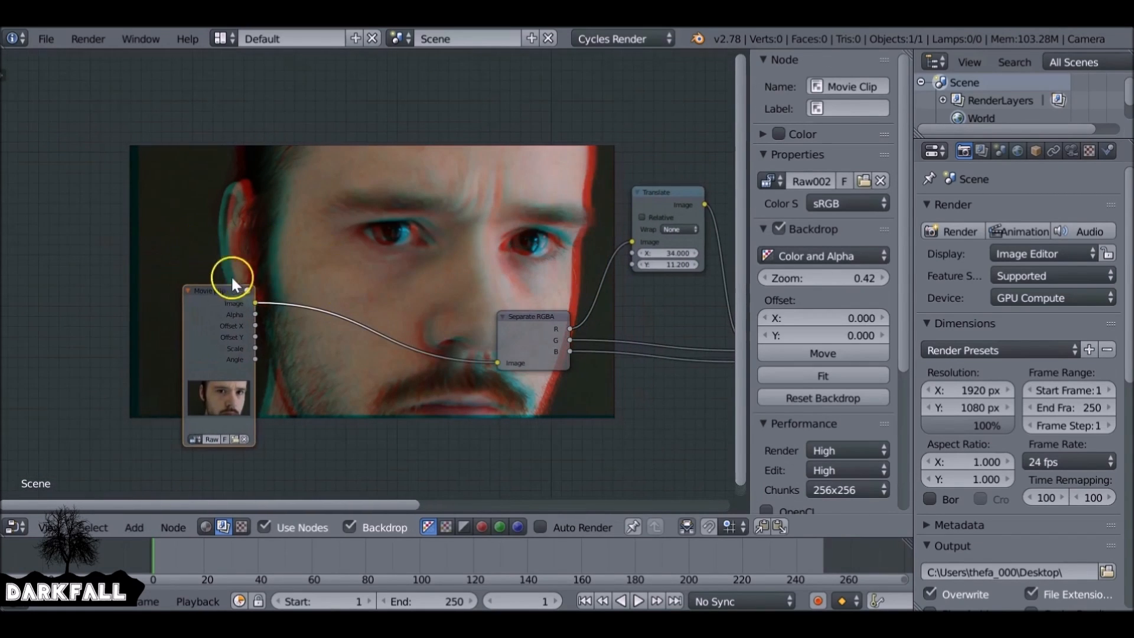
- Insert a Mix node between Movie Clip and Separate RGBA, feeding the clip into both inputs
click(205, 283)
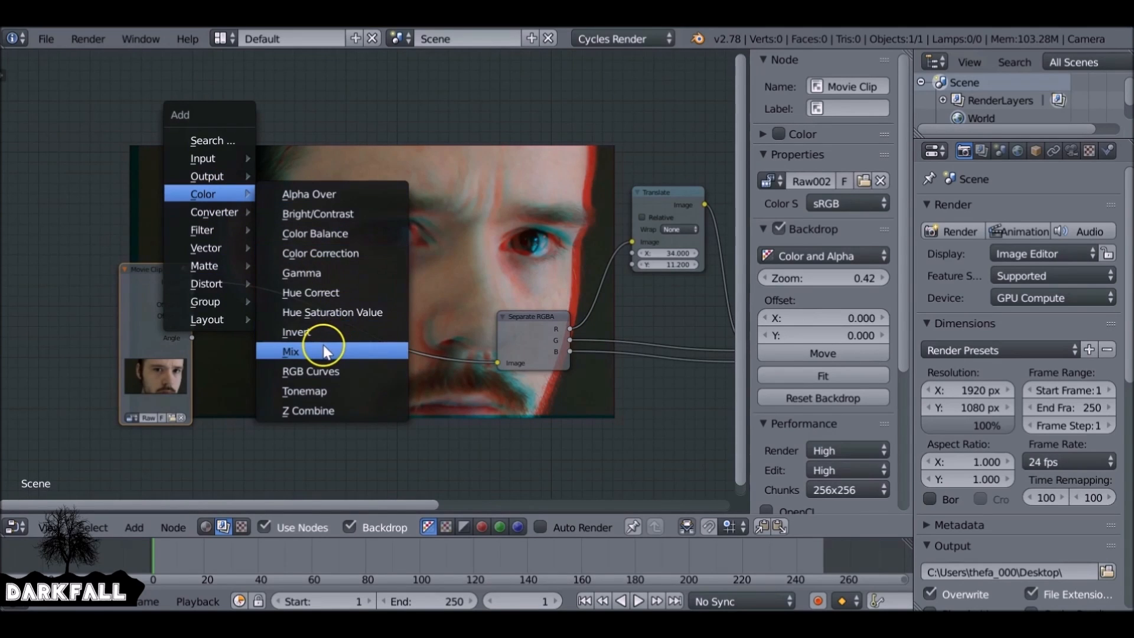
click(290, 352)
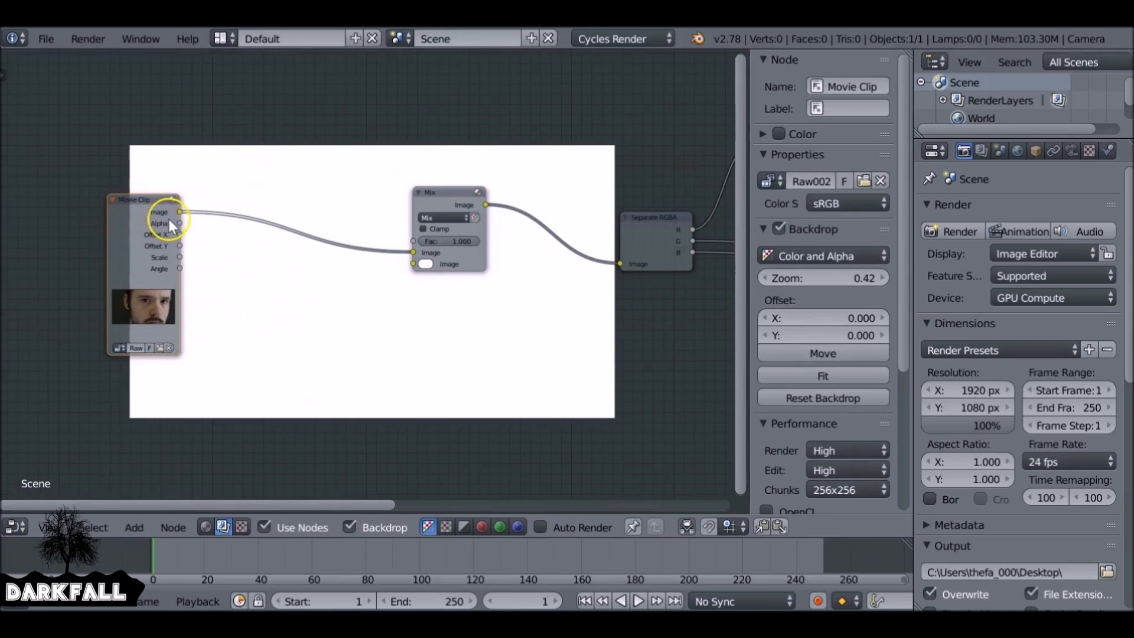
drag(179, 212, 412, 264)
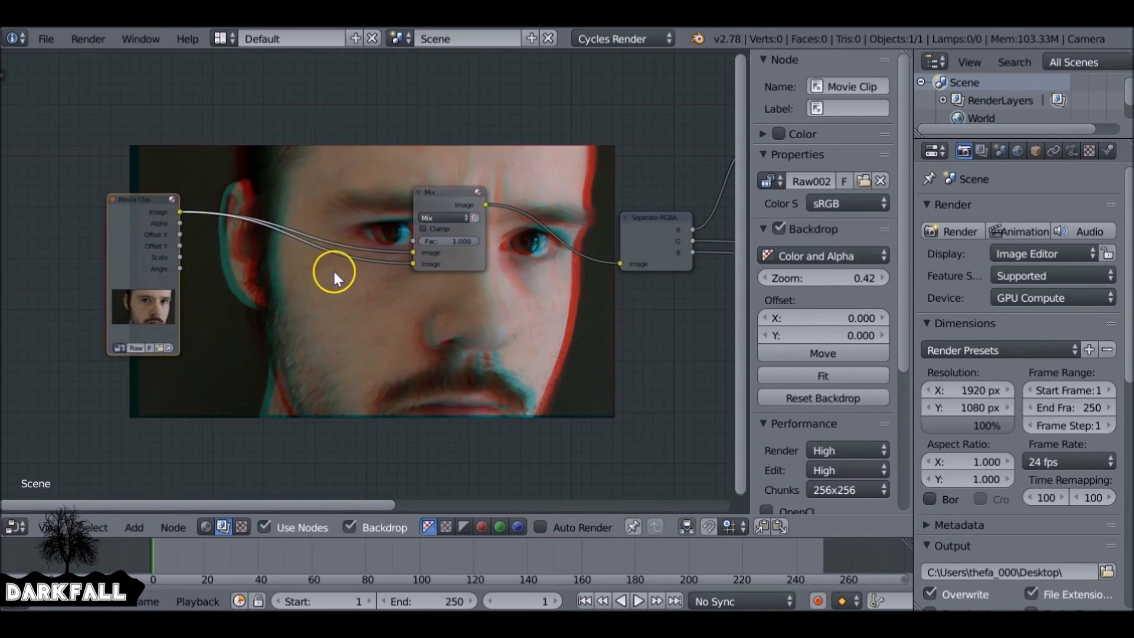
click(134, 526)
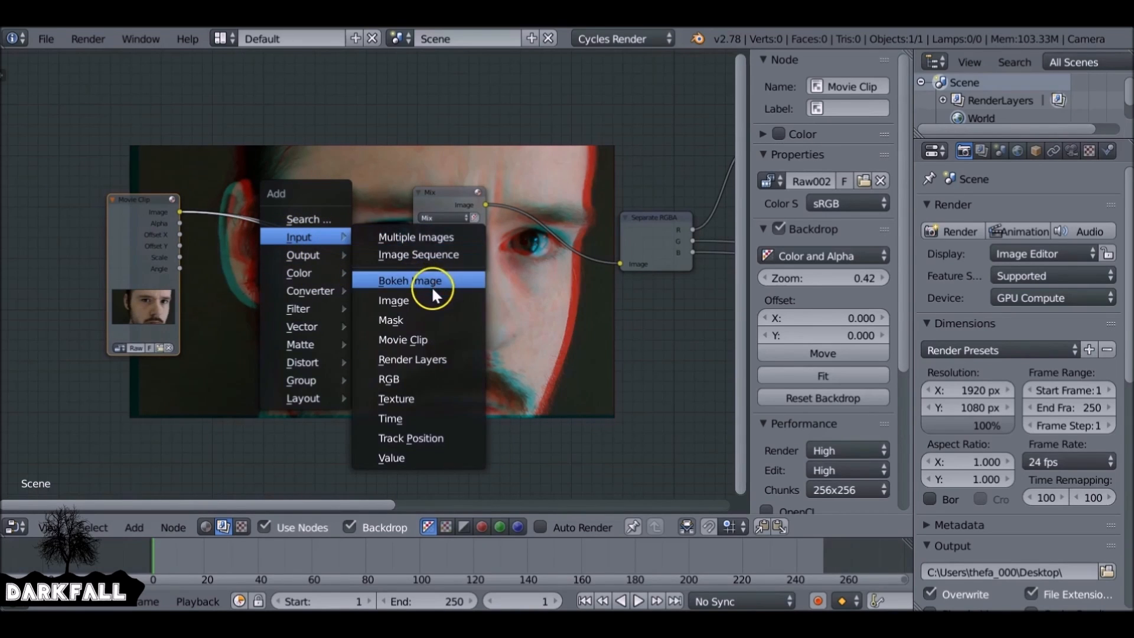
click(394, 300)
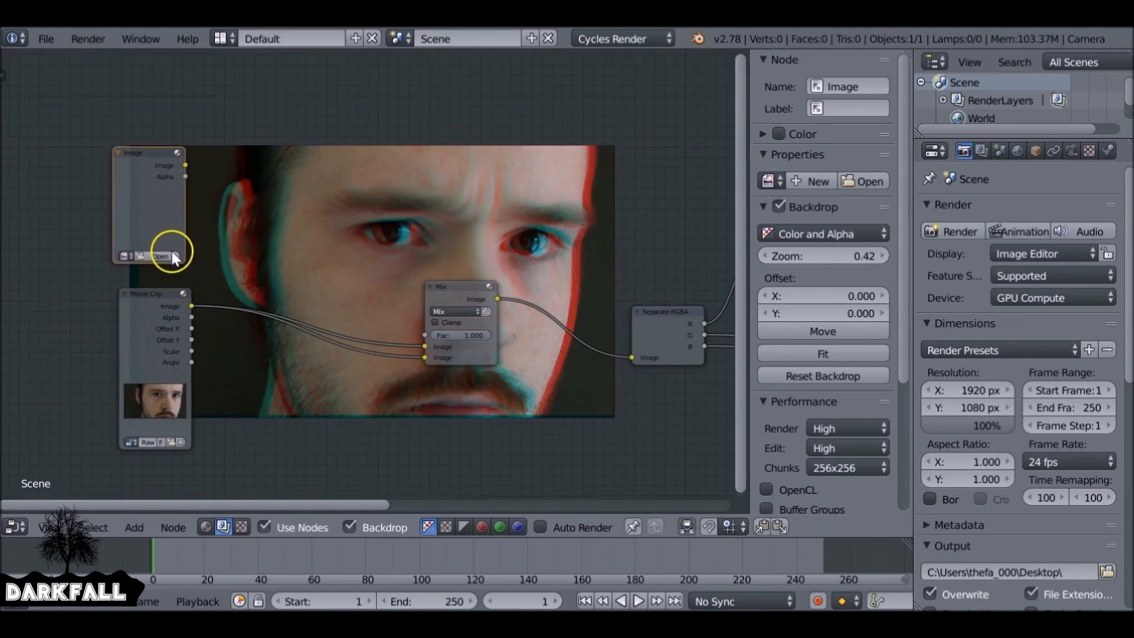
- Open the 'glitch' barcode stripe image in the Image node
click(160, 256)
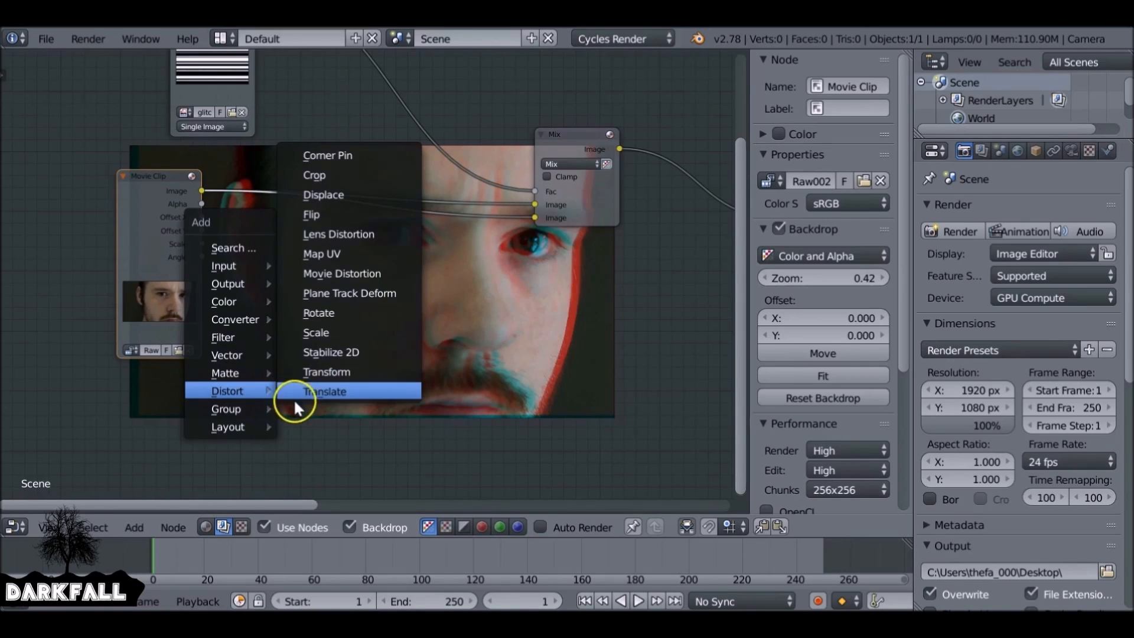
- Add a Transform node shifting the clip 23 on X, with the barcode driving the Mix factor
click(326, 372)
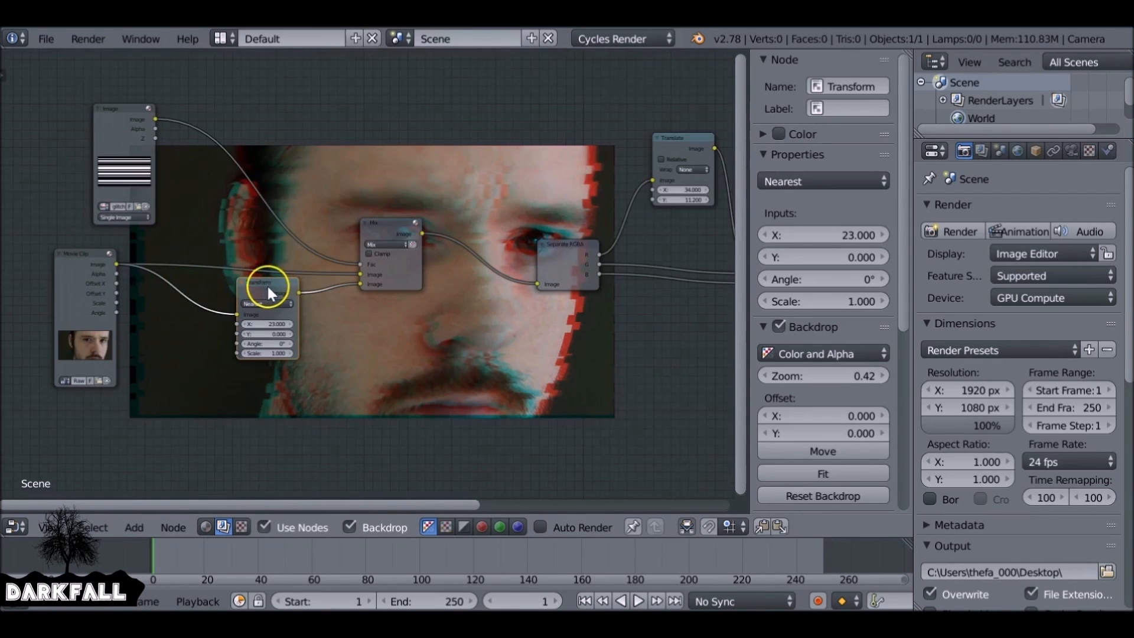
drag(268, 282, 244, 145)
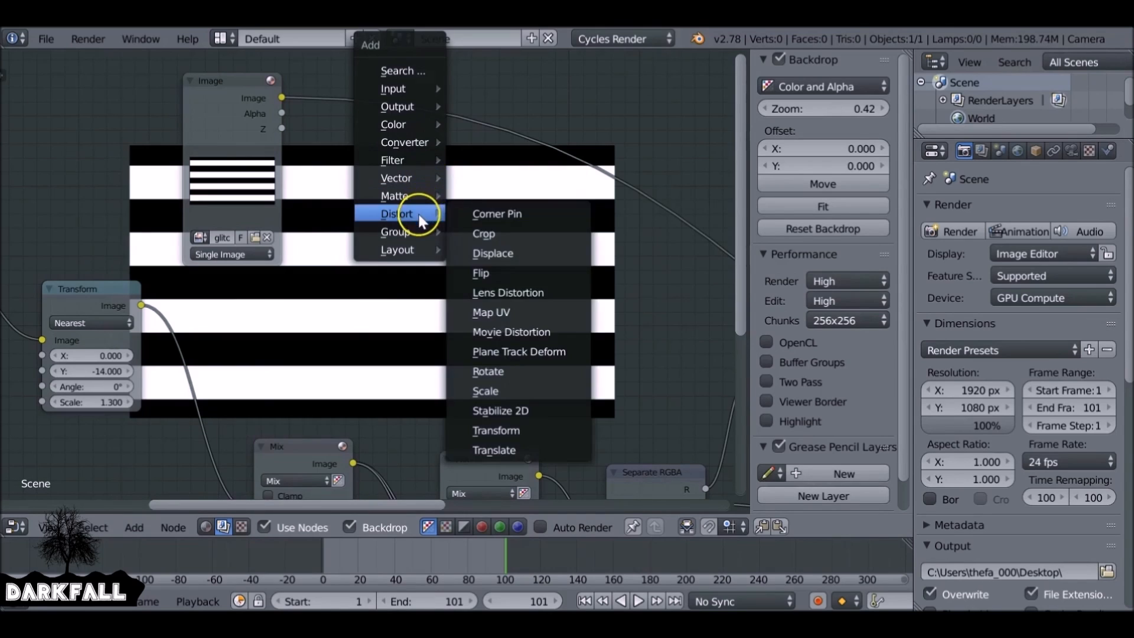
mouse_move(542, 430)
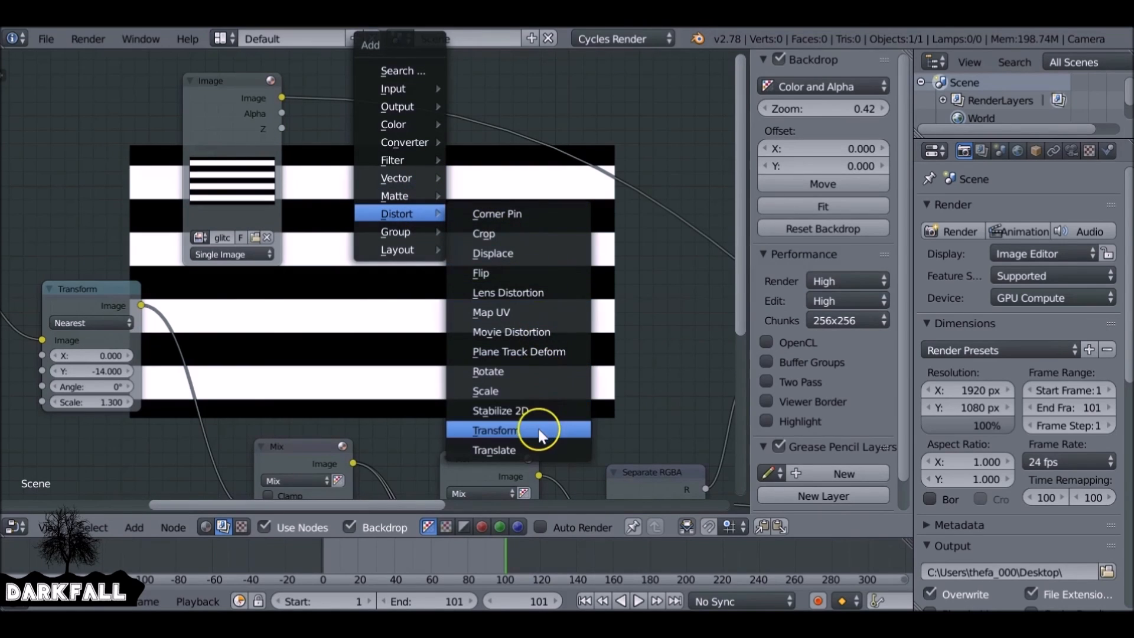
- Pass a third barcode image through a Transform with Angle 90° and Scale 1.8 into a new Mix
click(495, 430)
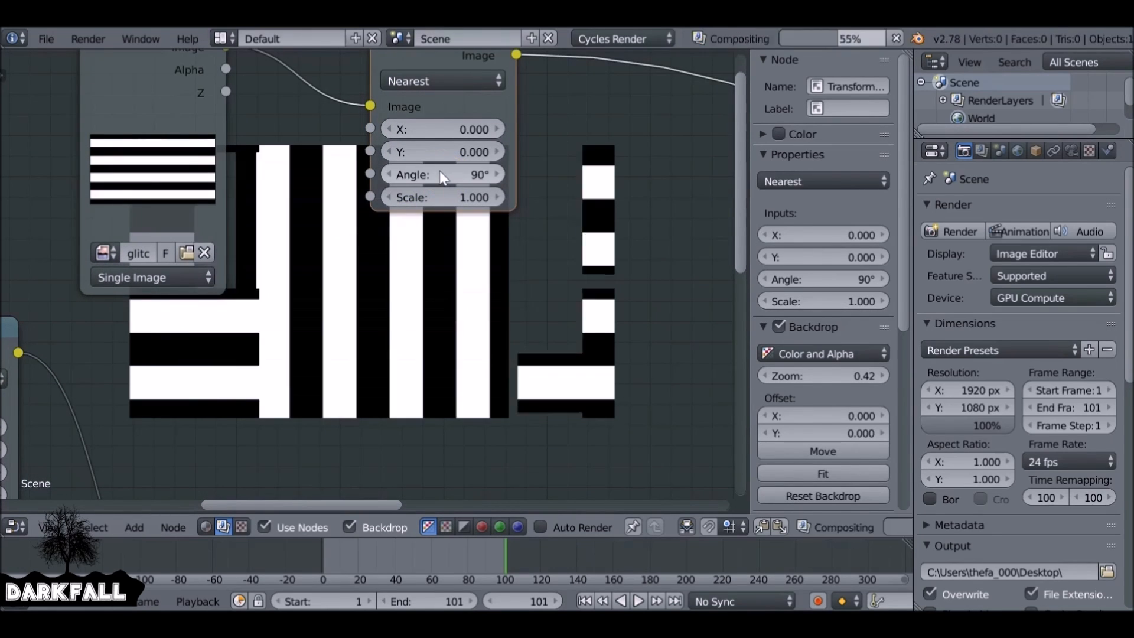
click(497, 197)
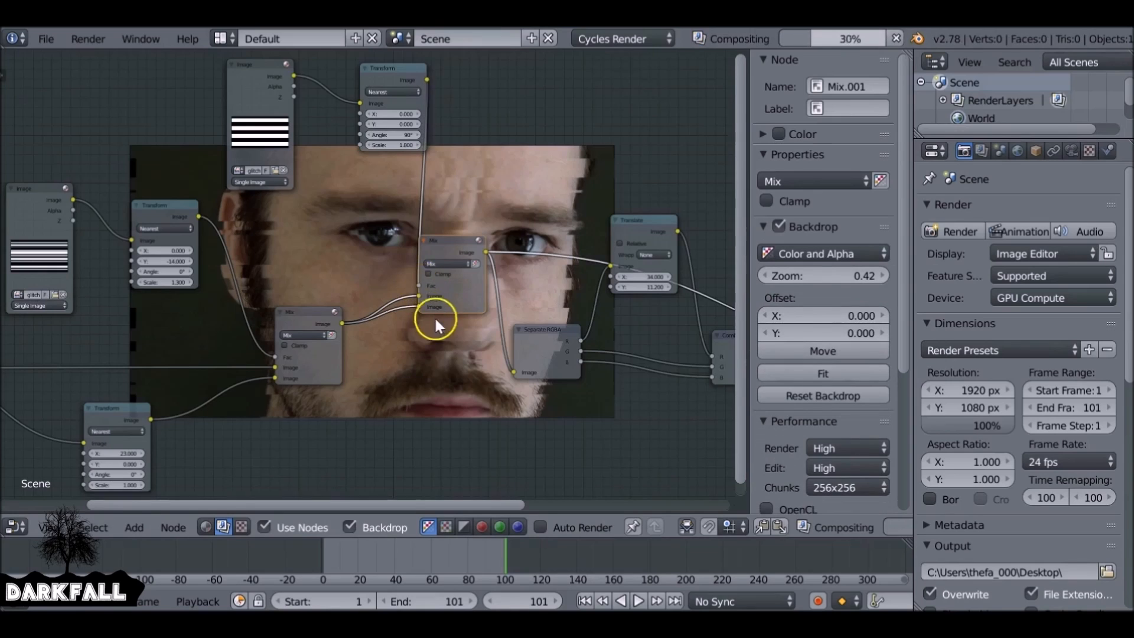
- Connect the final Mix output into the Separate RGBA chain leading to the Composite output
click(134, 526)
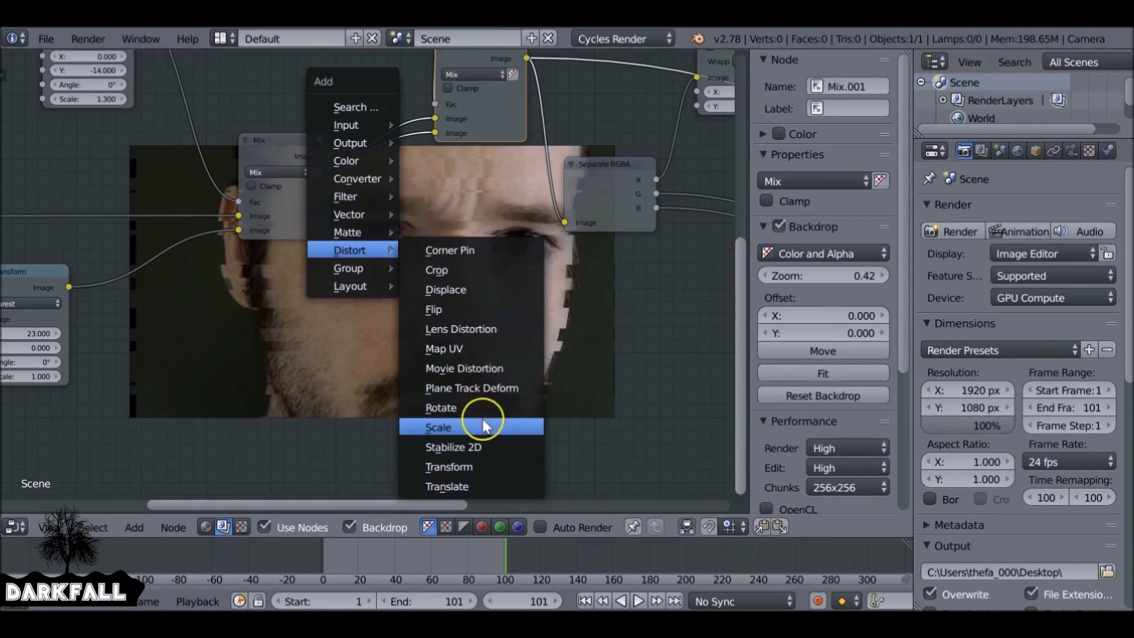
click(446, 486)
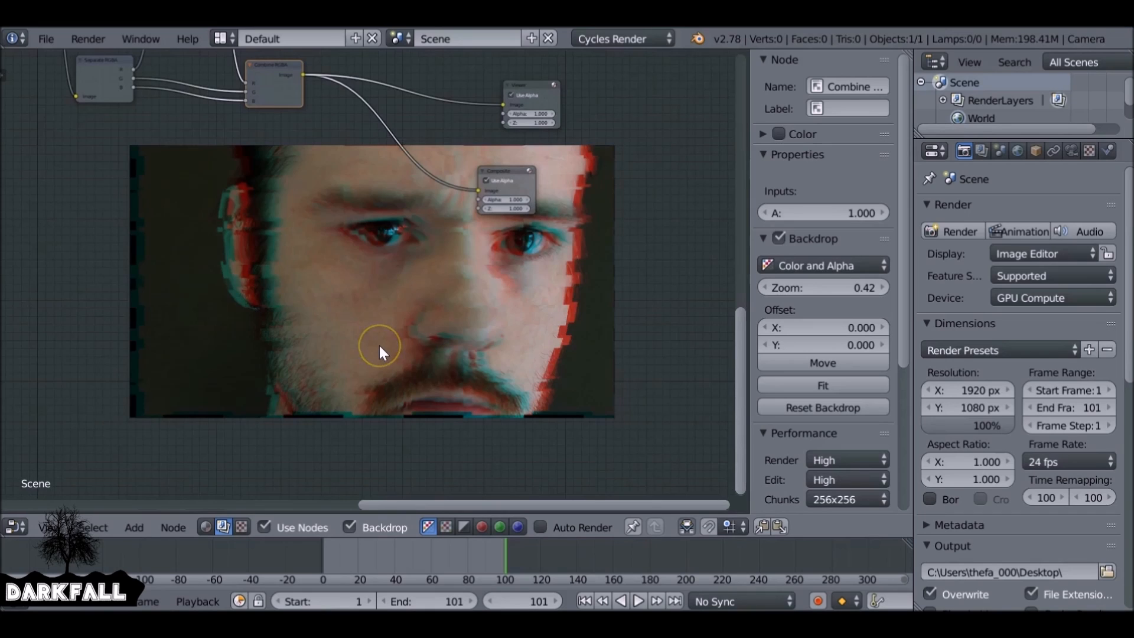
mouse_move(506, 179)
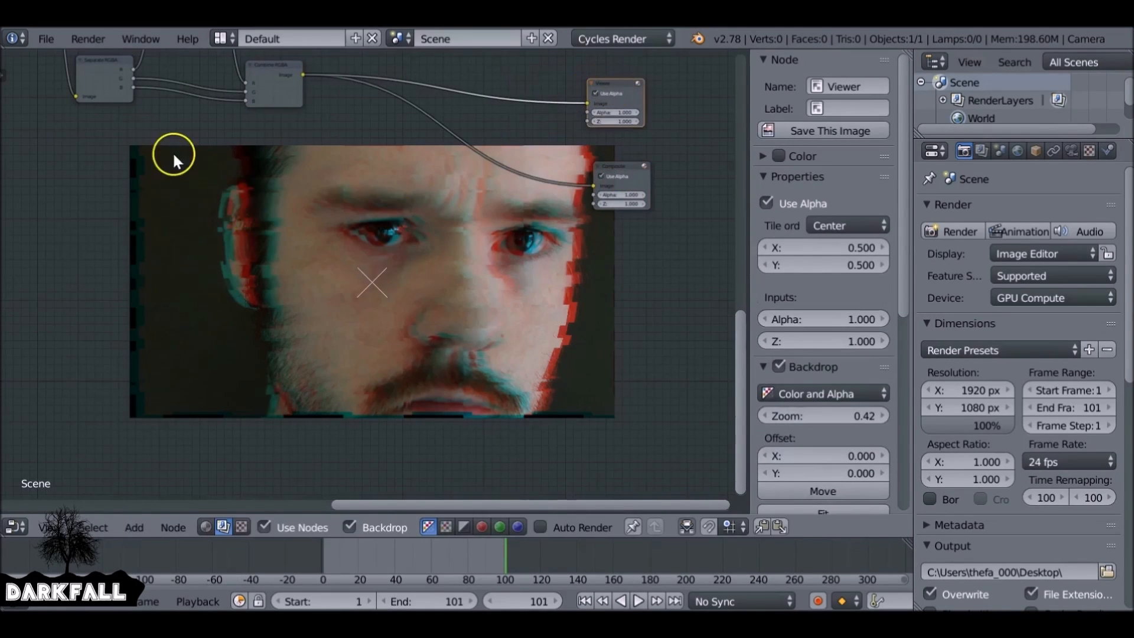
mouse_move(584, 423)
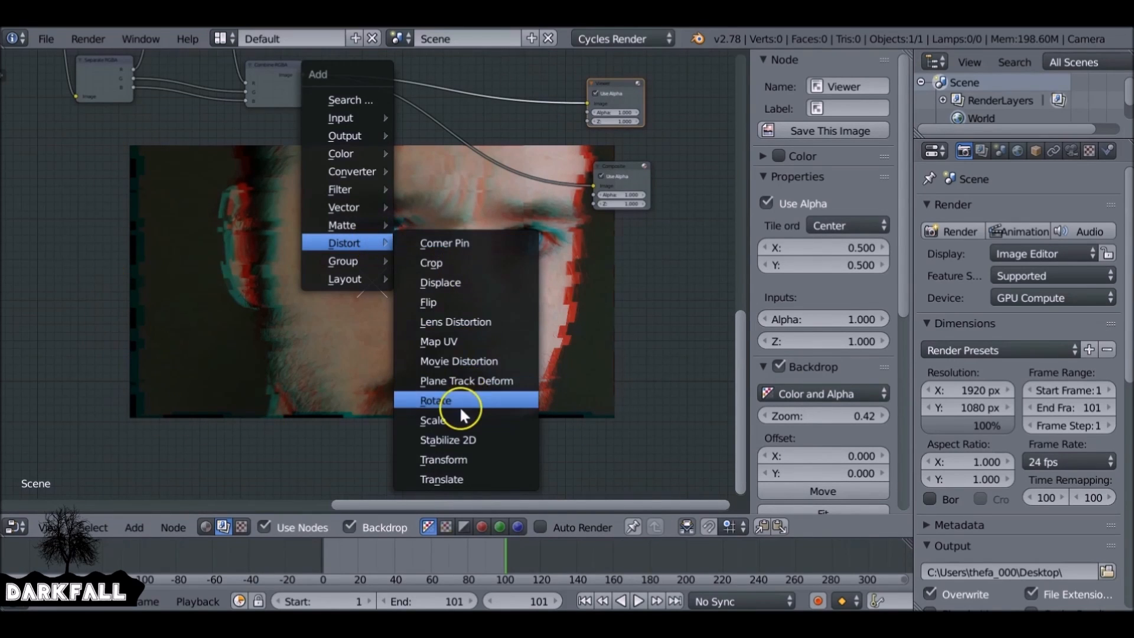
- Insert a Scale node at 1.1 on X and Y before Composite, followed by a Translate at Y 14.4
click(435, 420)
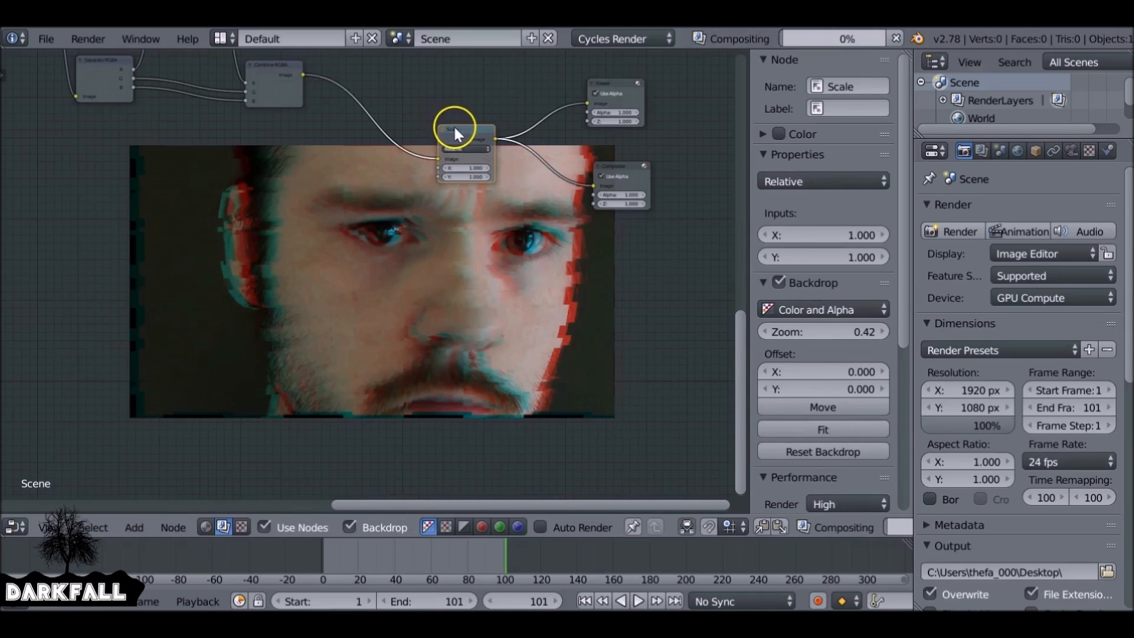
click(467, 138)
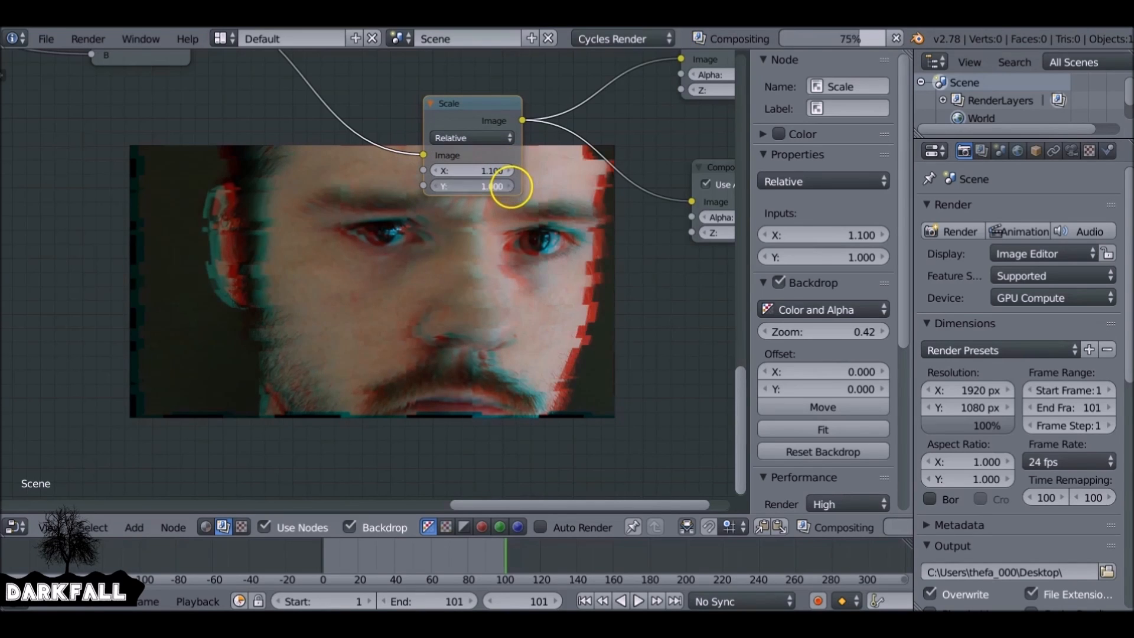
click(471, 186)
text(1.100)
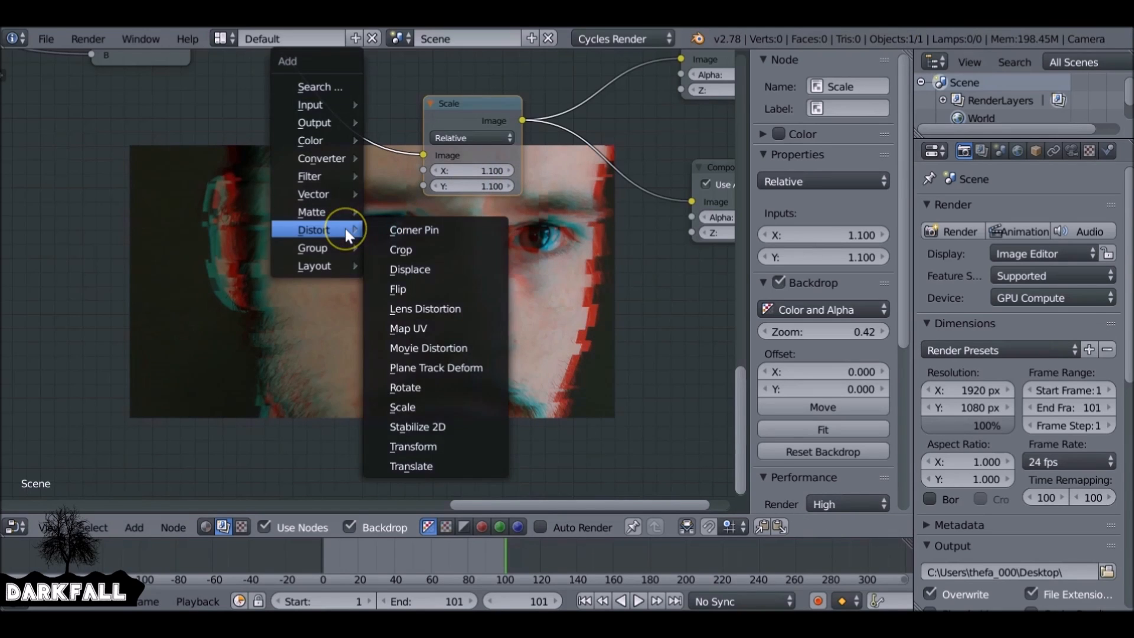
mouse_move(434, 466)
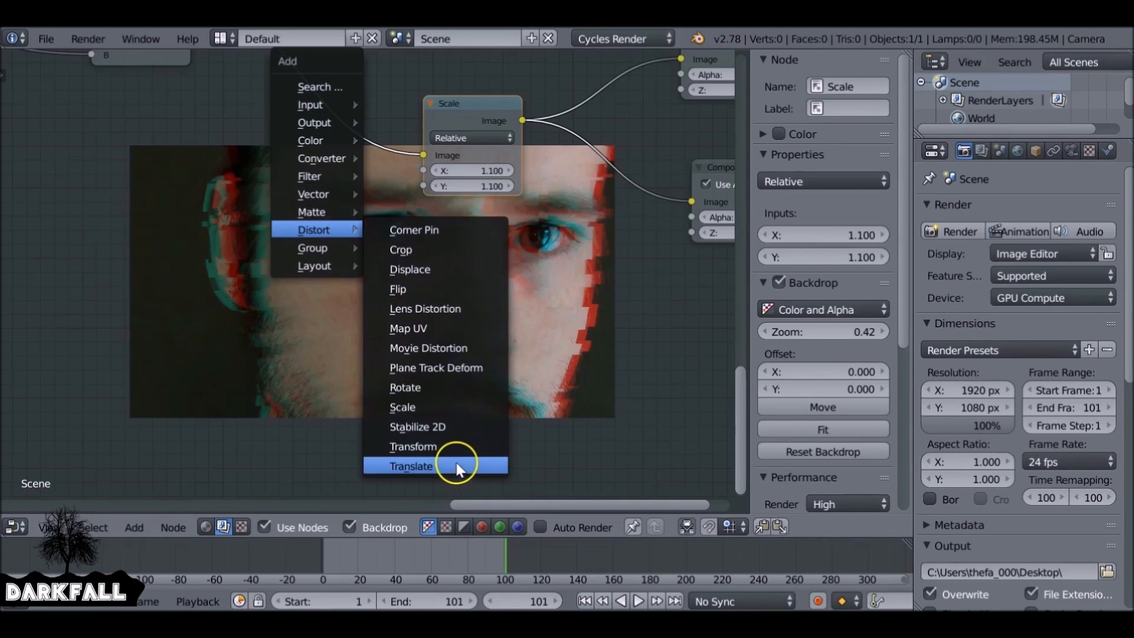
click(414, 466)
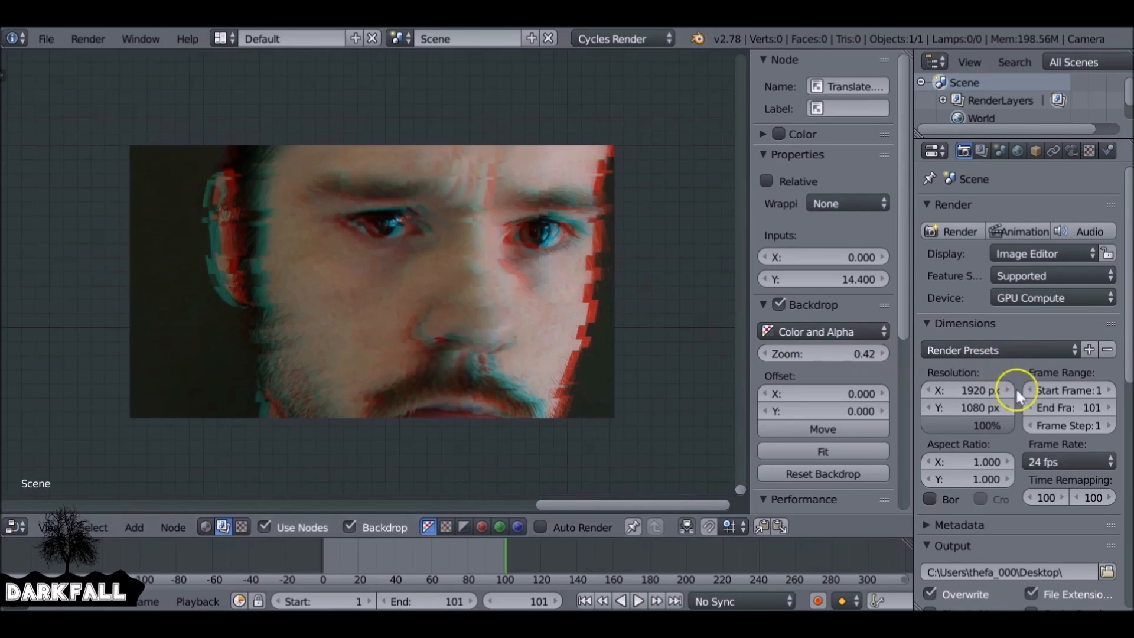
- Set the frame rate to 25 fps and the output file format to H.264, saving to the Desktop
click(1069, 461)
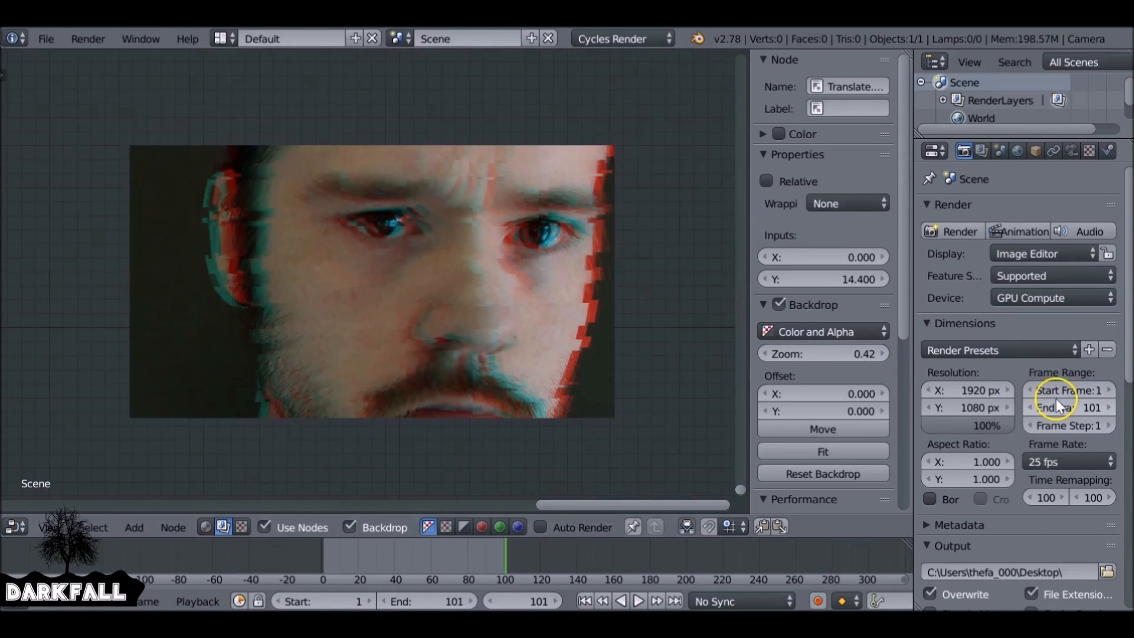
click(954, 444)
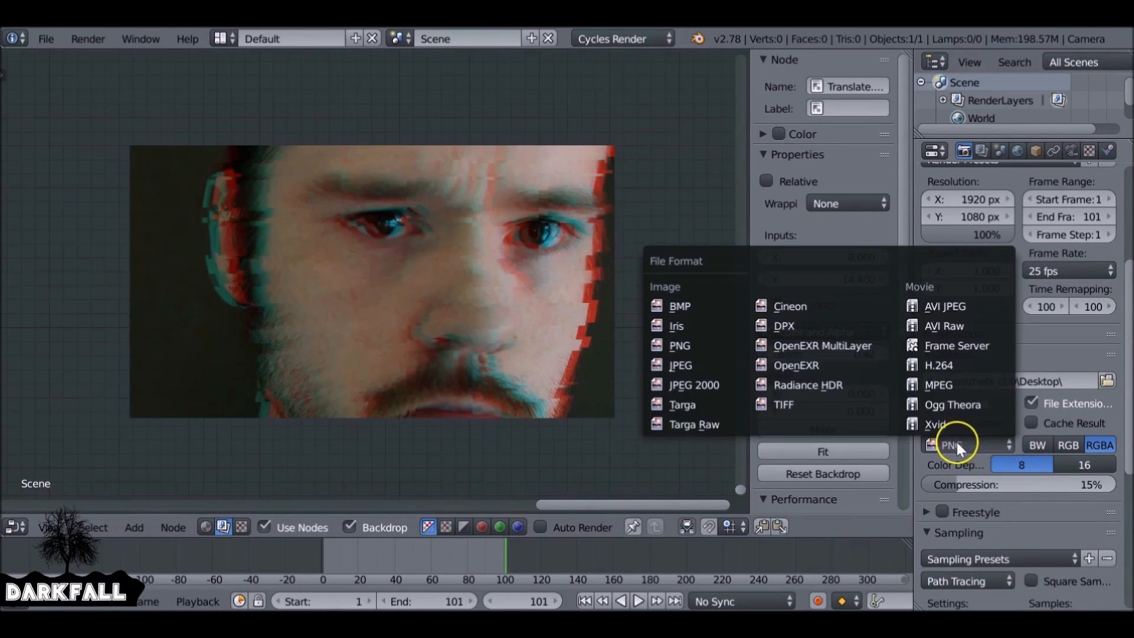
click(938, 365)
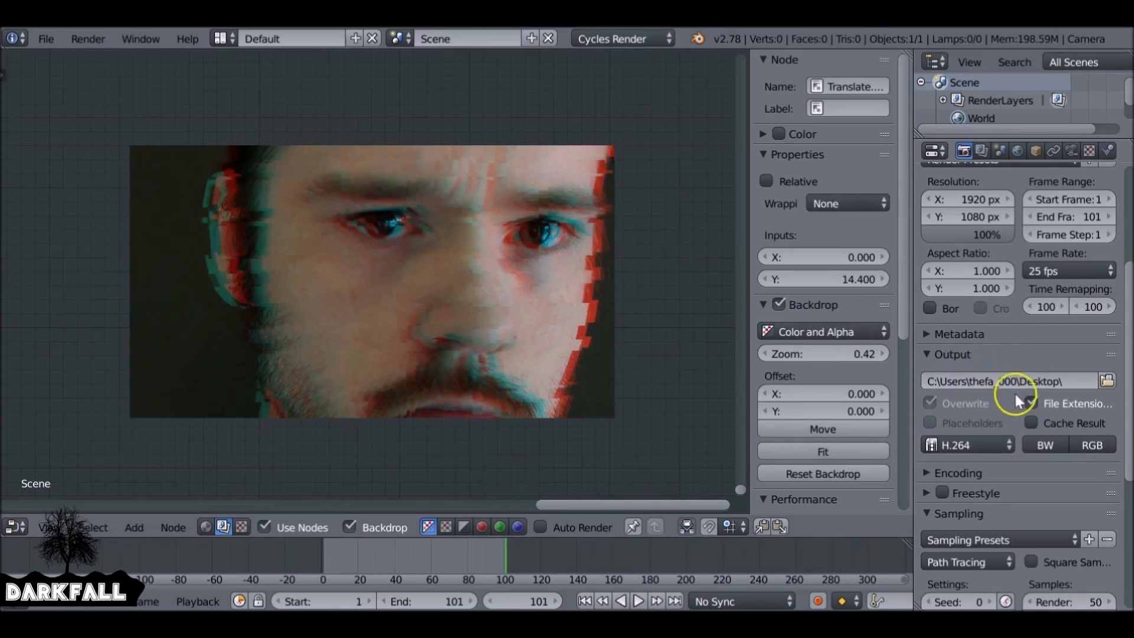
scroll(down, 3)
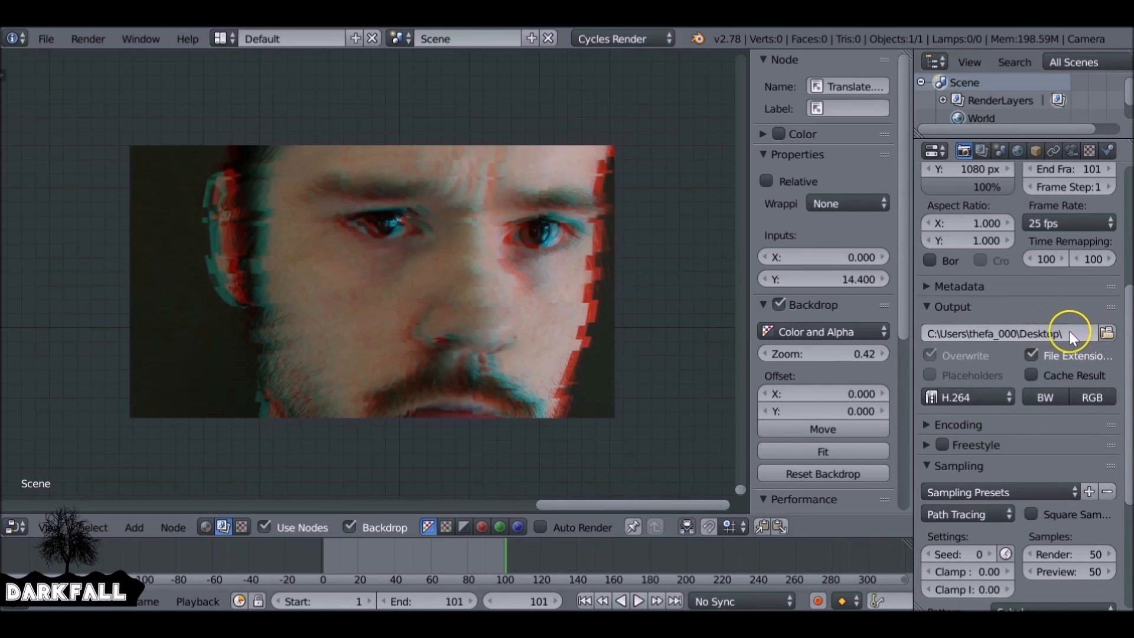
scroll(up, 3)
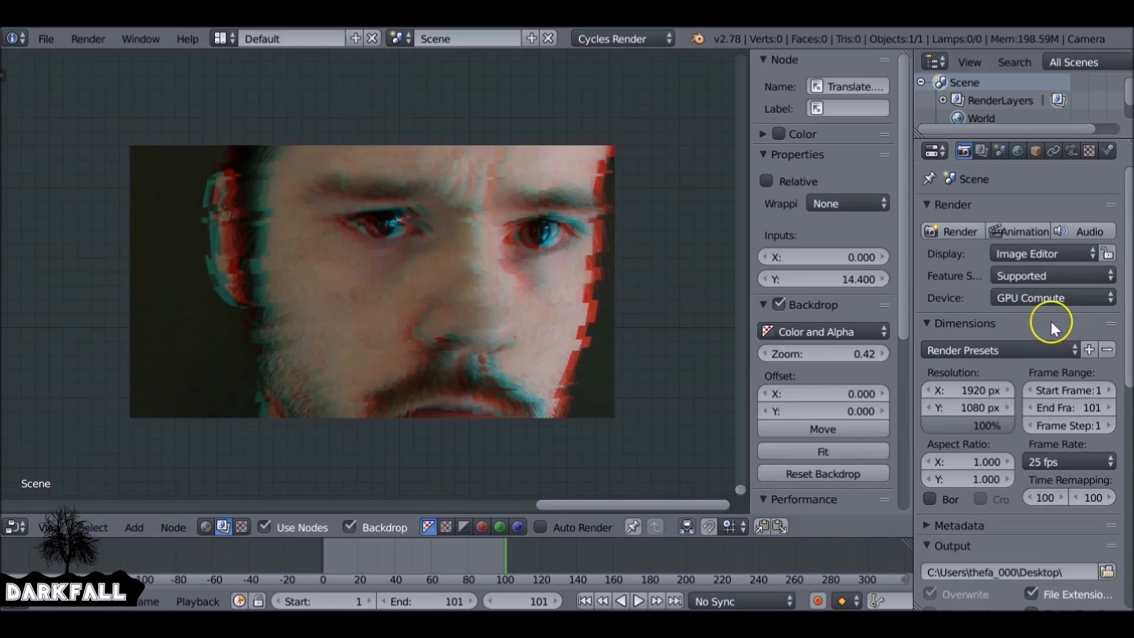
mouse_move(1021, 231)
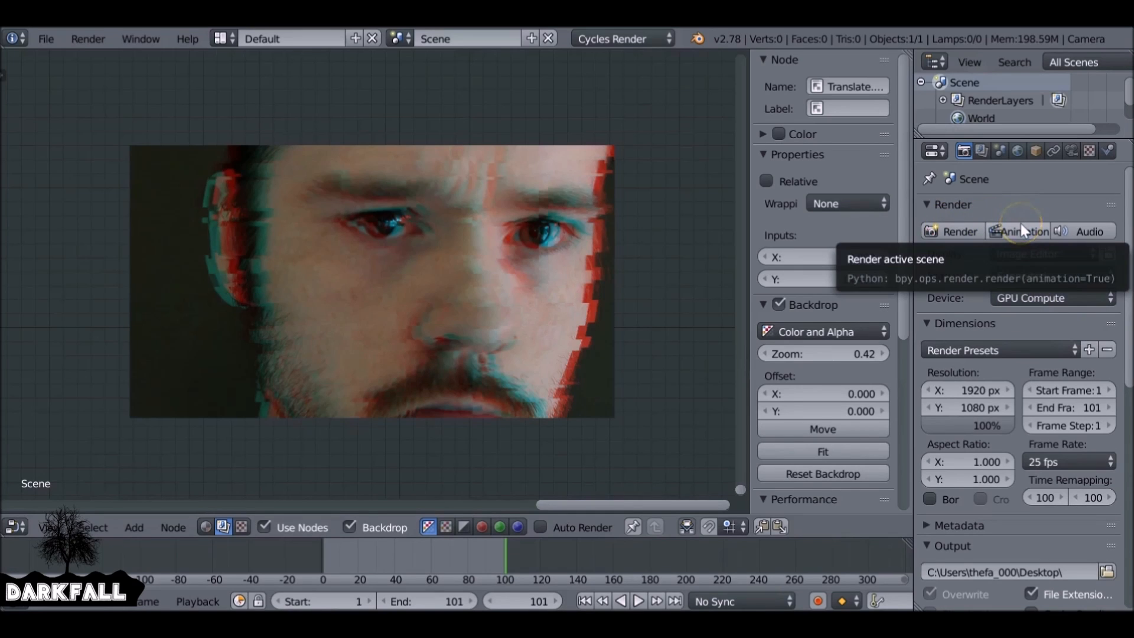
mouse_move(967, 241)
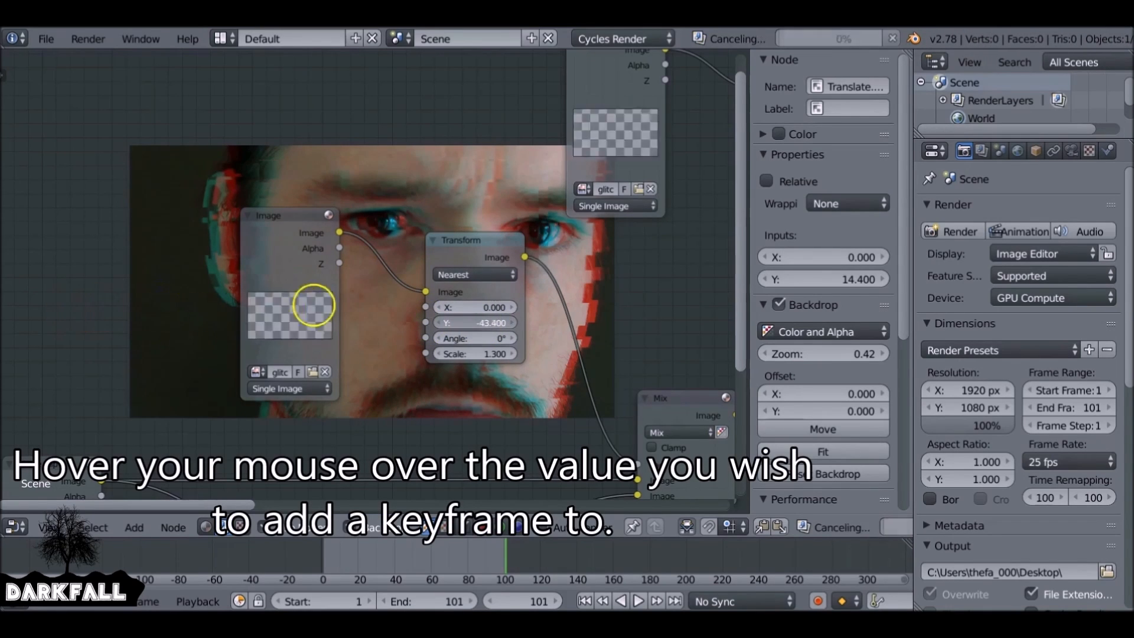
mouse_move(475, 322)
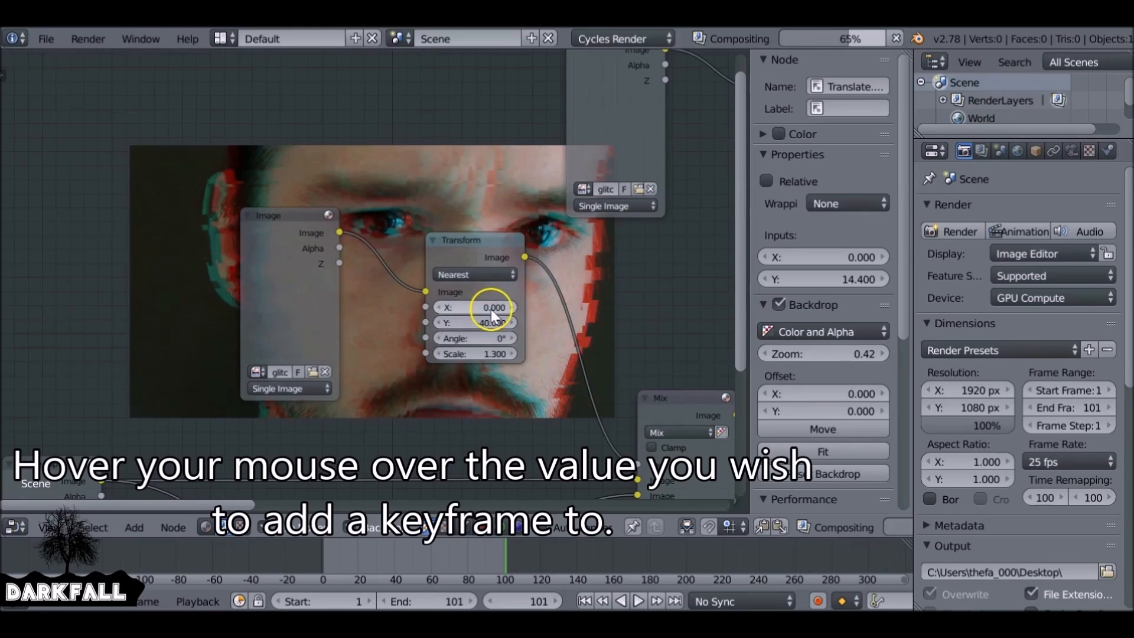